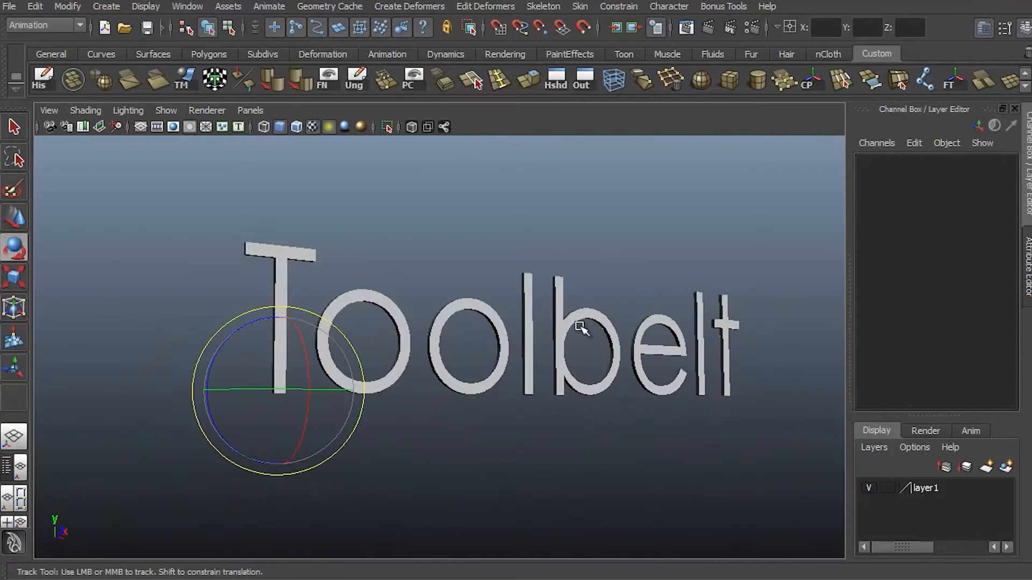
Add a polygon cube, scale it up, and triangulate all of its faces.
left_click_drag(579, 328, 531, 288)
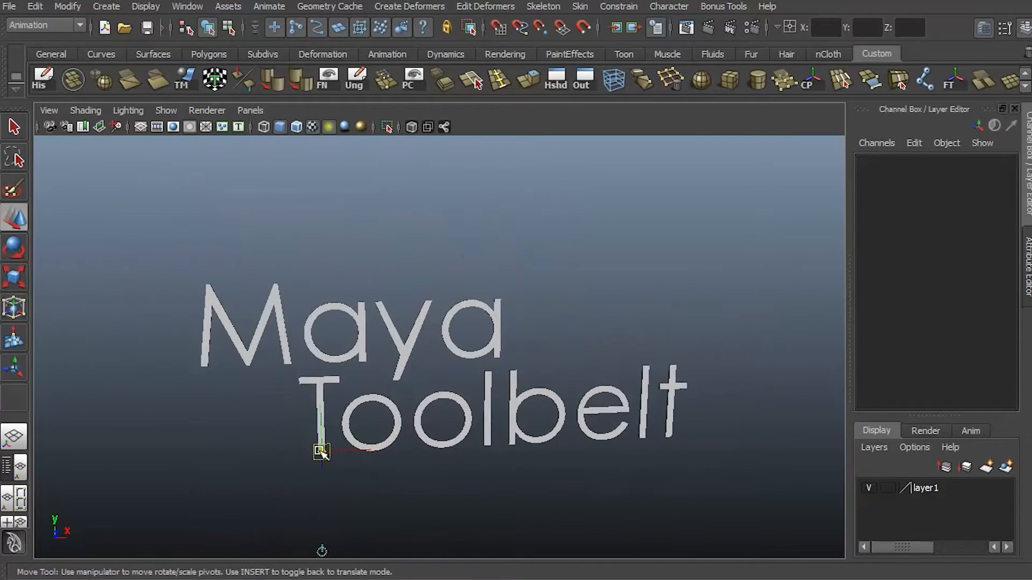
left_click_drag(329, 454, 615, 374)
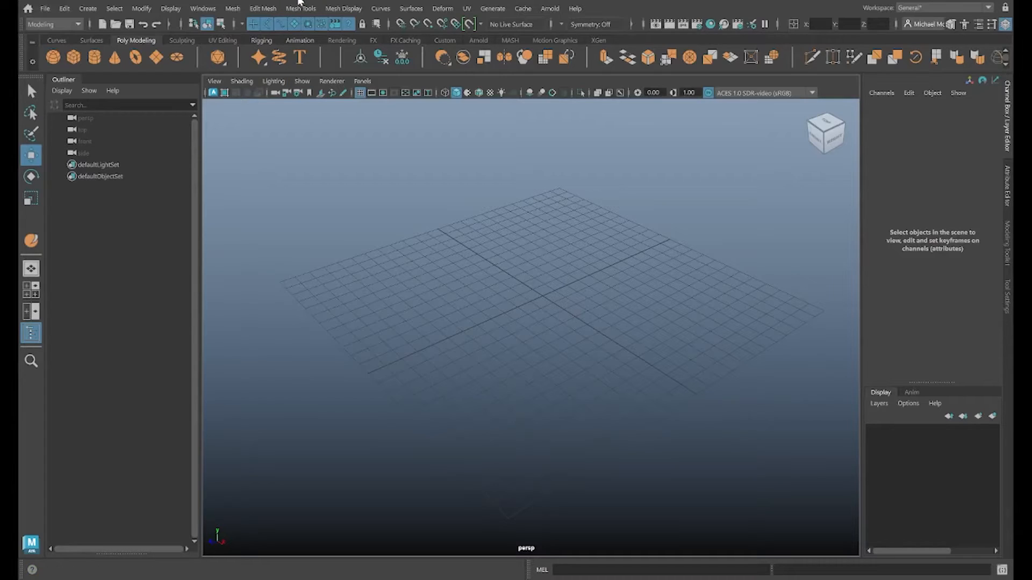
mouse_move(301, 8)
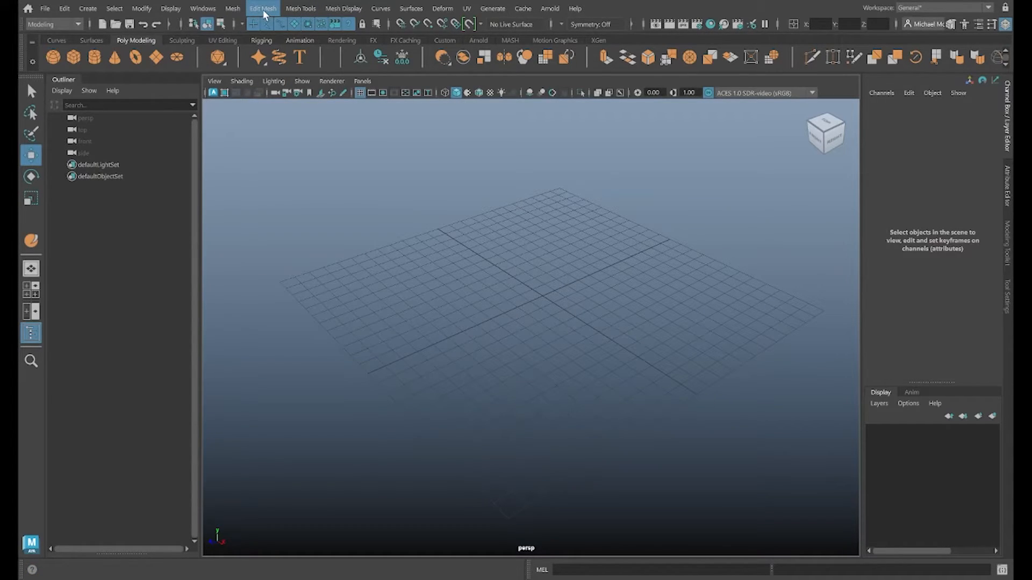
left_click(263, 8)
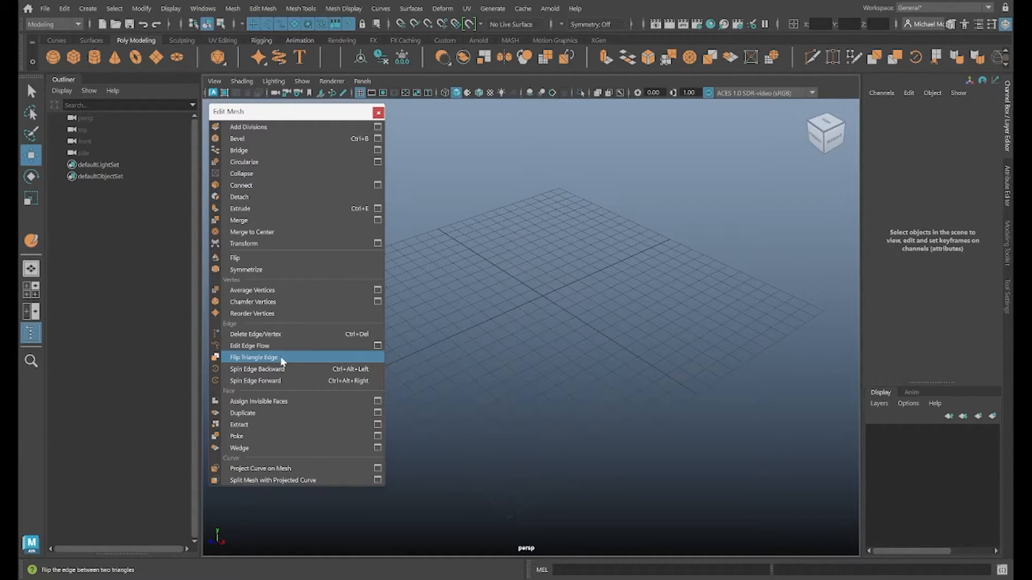
mouse_move(272, 357)
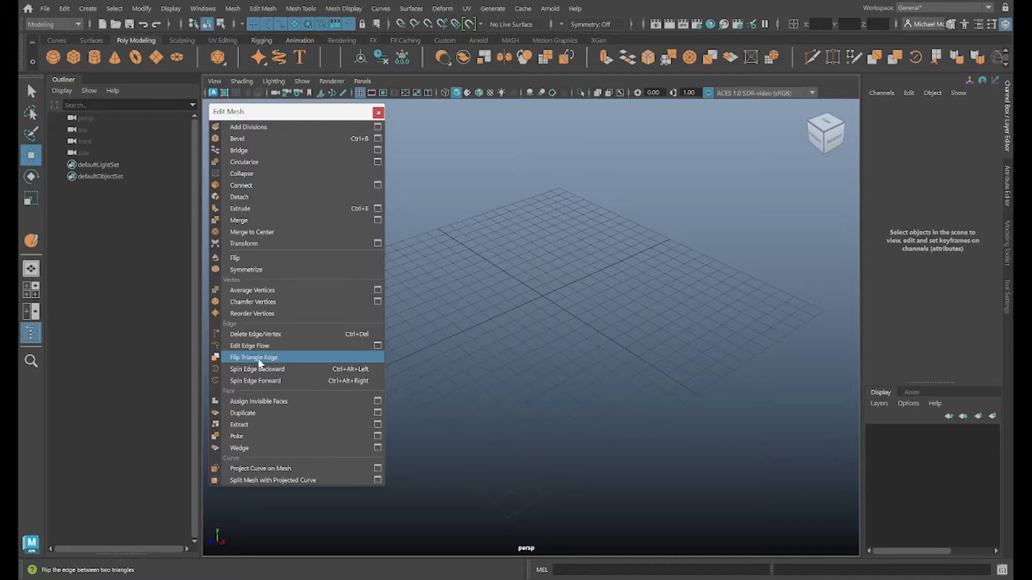
mouse_move(102, 556)
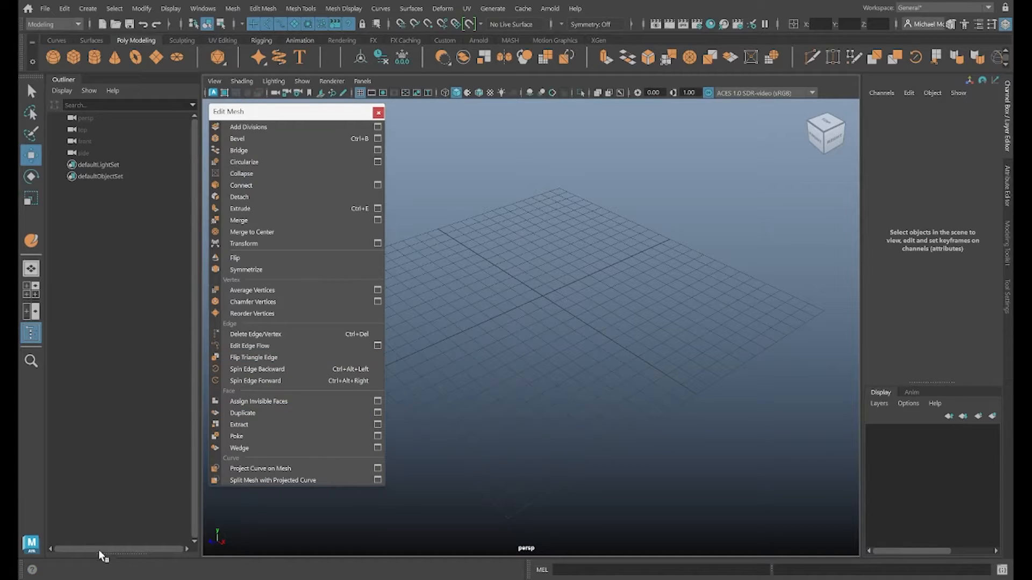
mouse_move(253, 357)
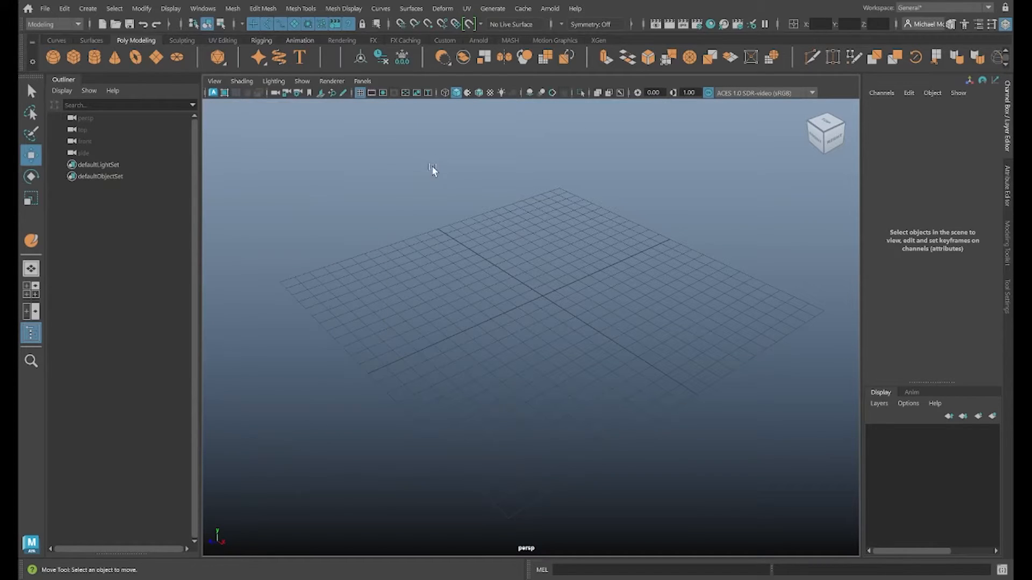
mouse_move(537, 340)
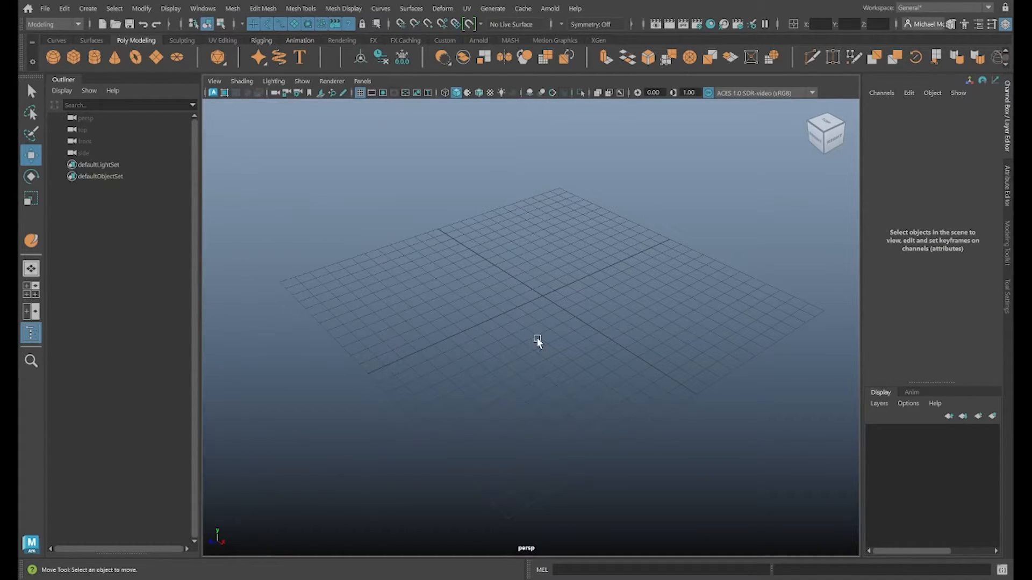
mouse_move(103, 79)
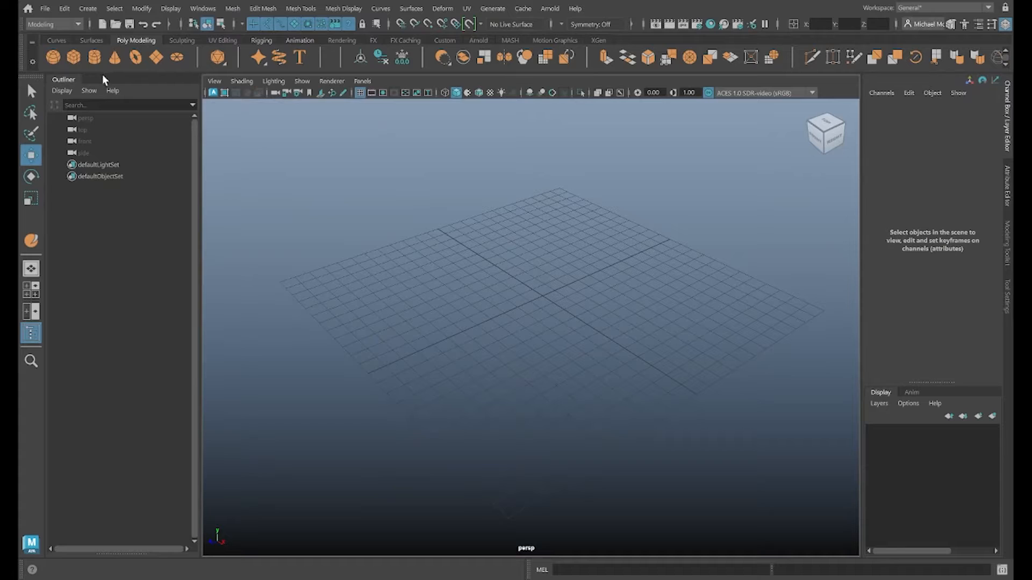
left_click(73, 57)
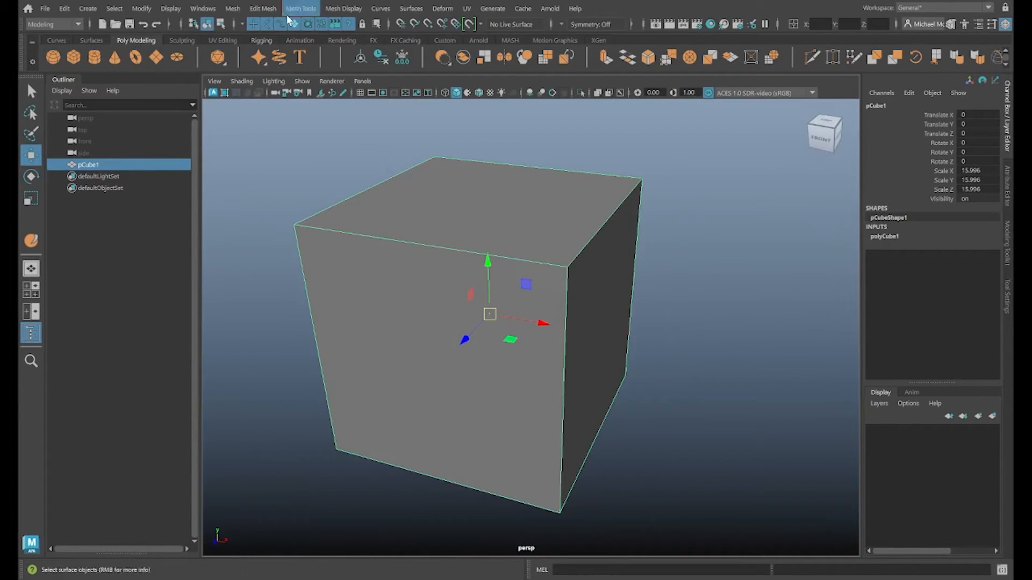
left_click(231, 8)
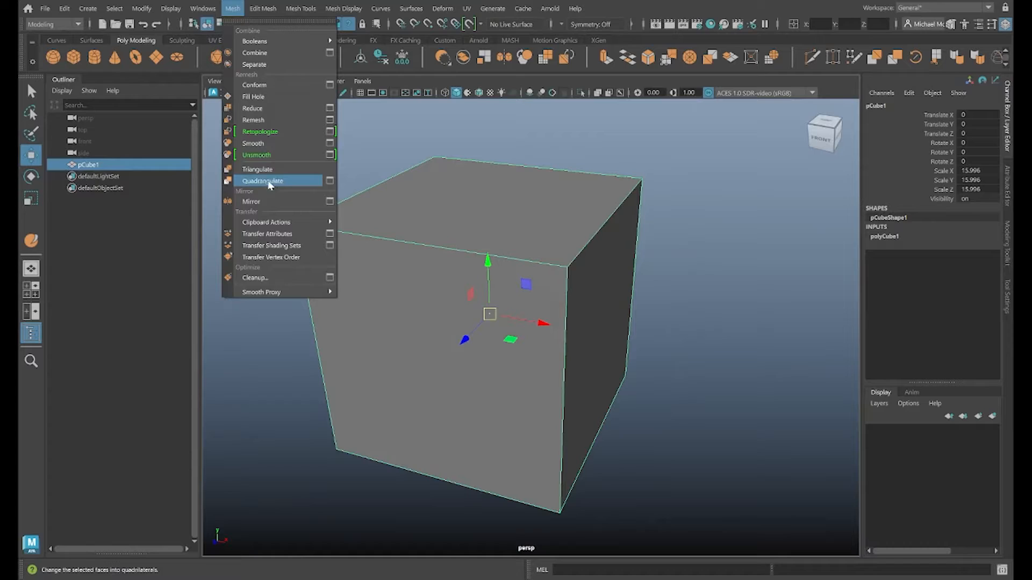
mouse_move(257, 170)
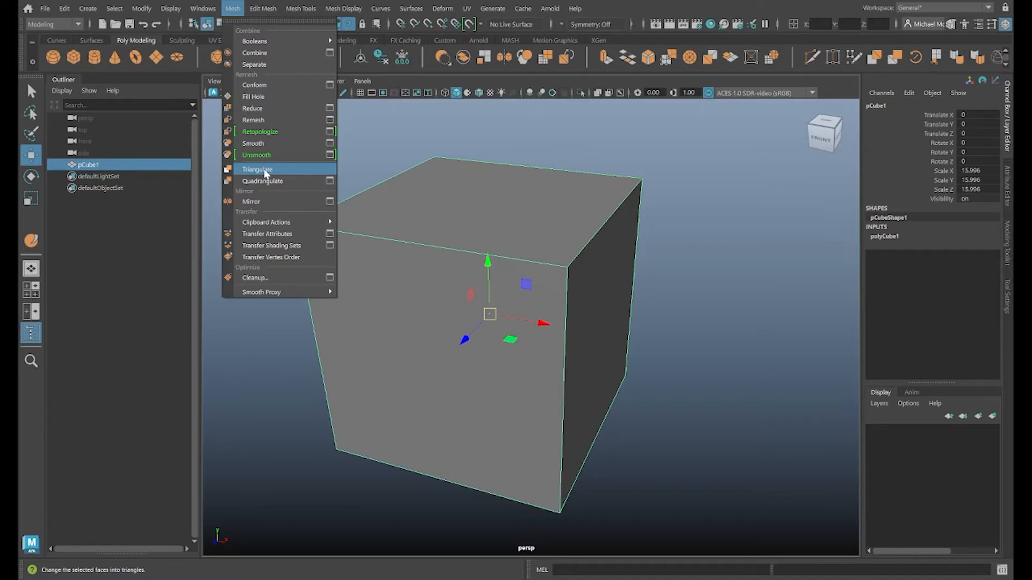
left_click(257, 169)
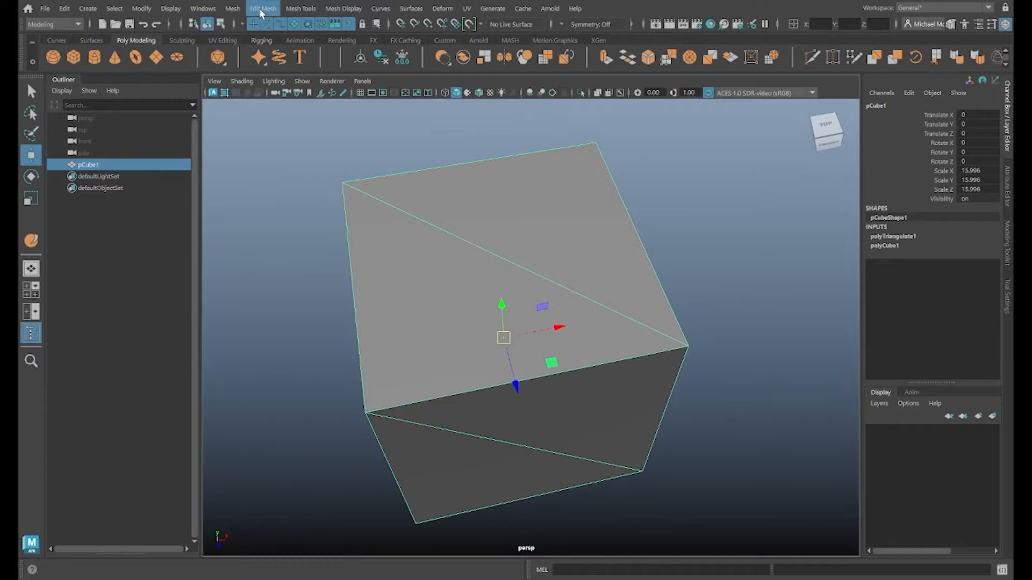
Switch the triangulated cube to Edge mode and pick the top face's diagonal edge.
left_click(263, 8)
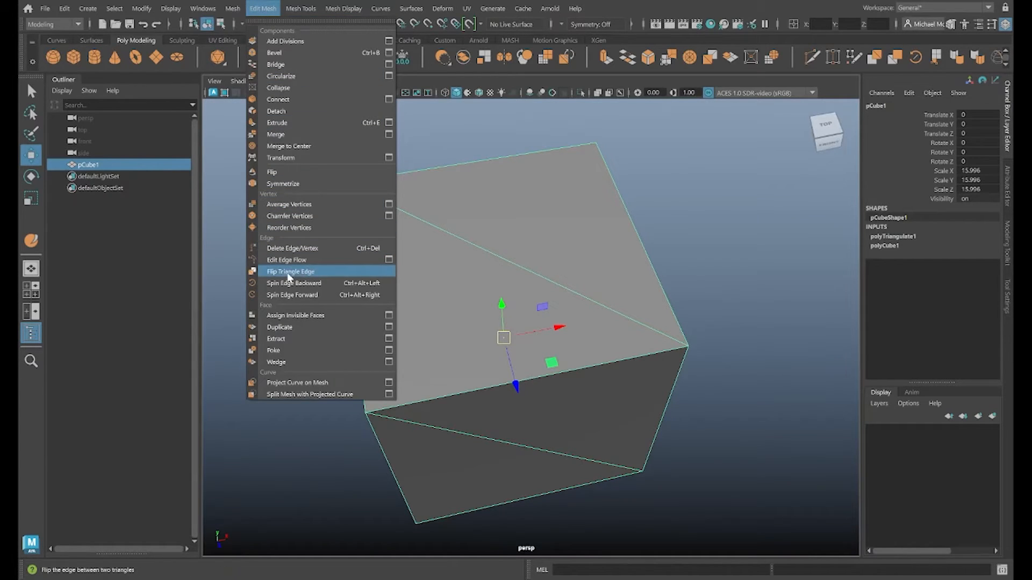
left_click(289, 271)
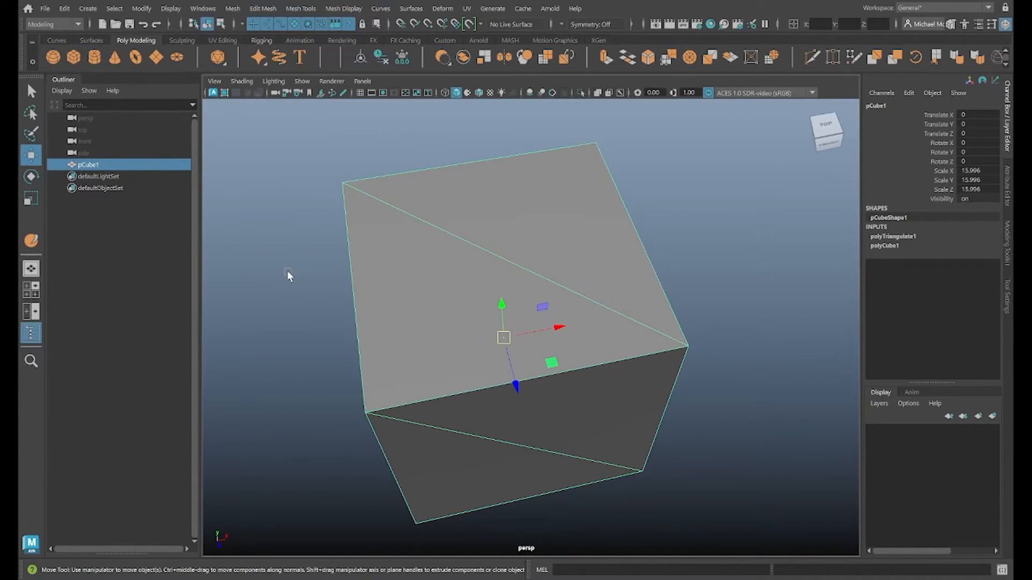
mouse_move(531, 261)
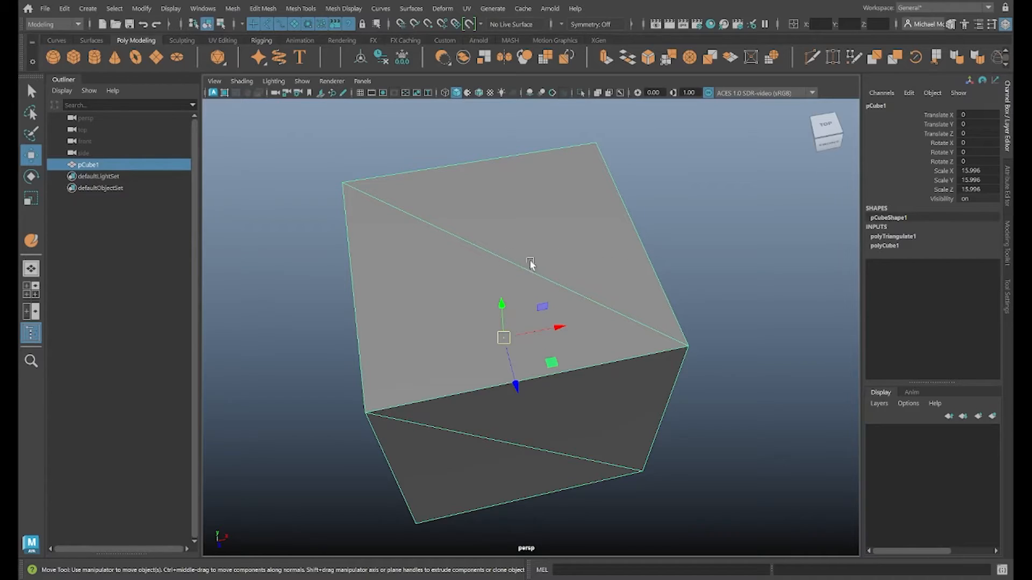
mouse_move(557, 206)
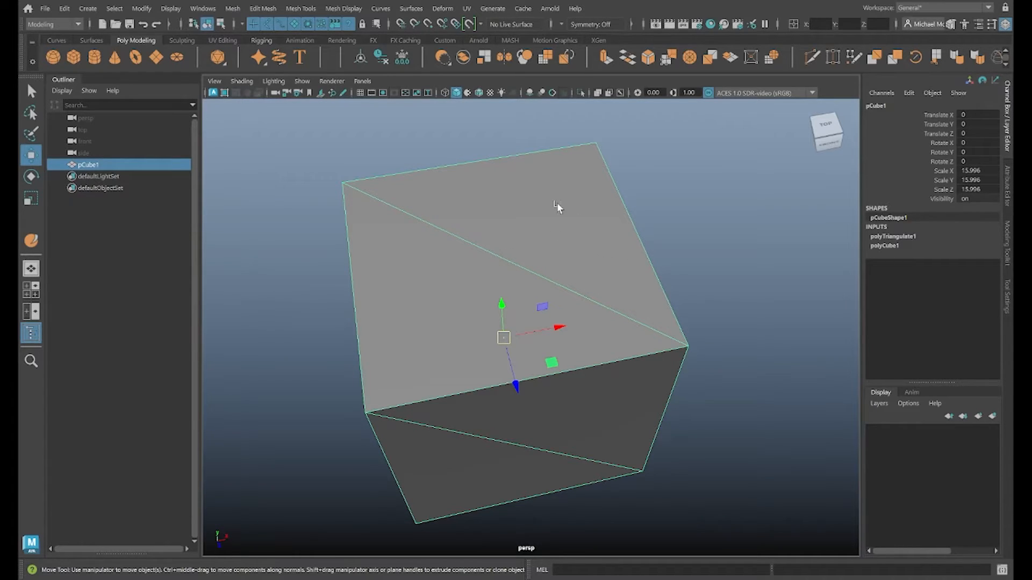
right_click(558, 208)
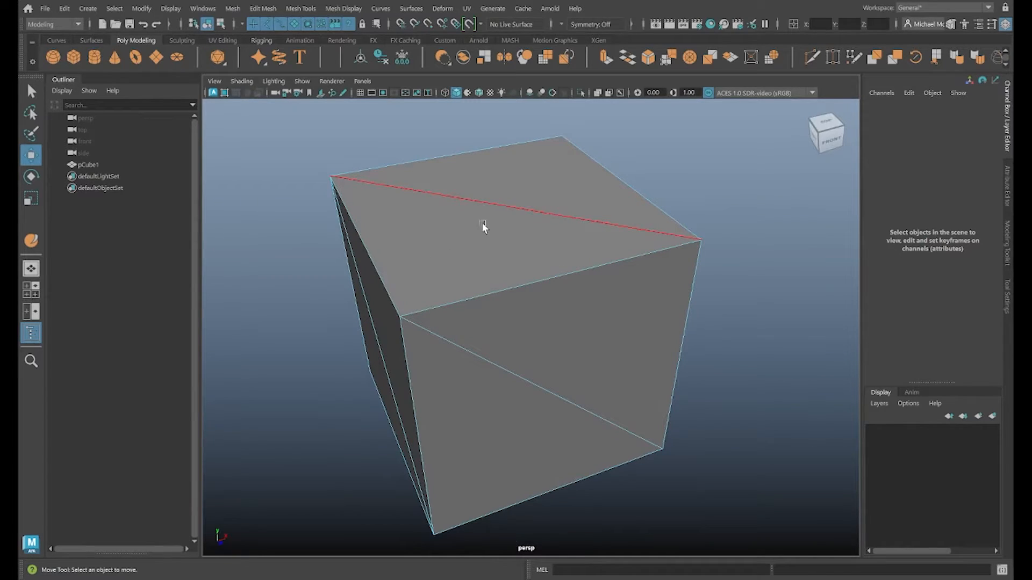
left_click(483, 227)
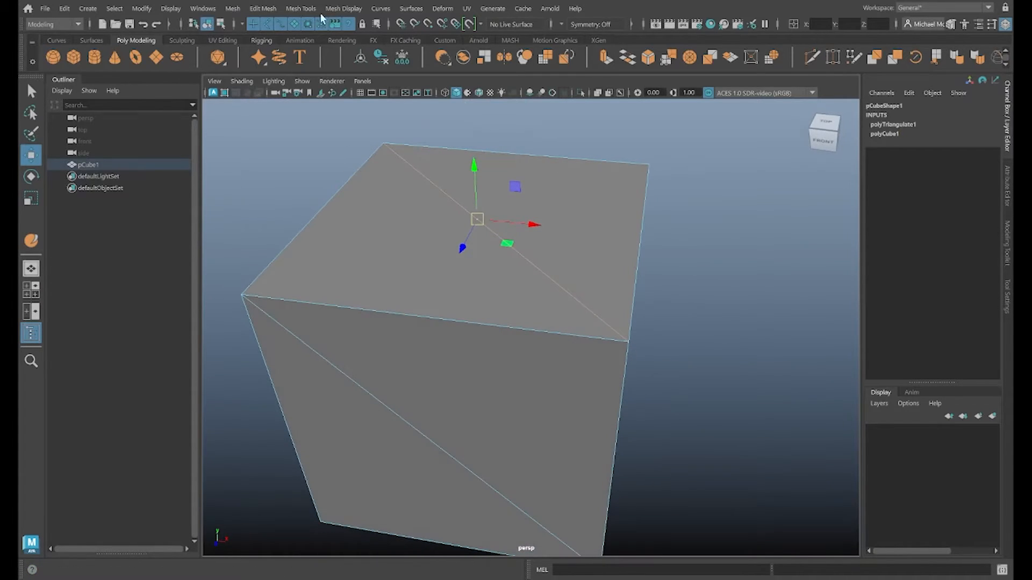
Apply Flip Triangle Edge to the selected top-face diagonal from the torn-off Edit Mesh menu.
left_click(261, 9)
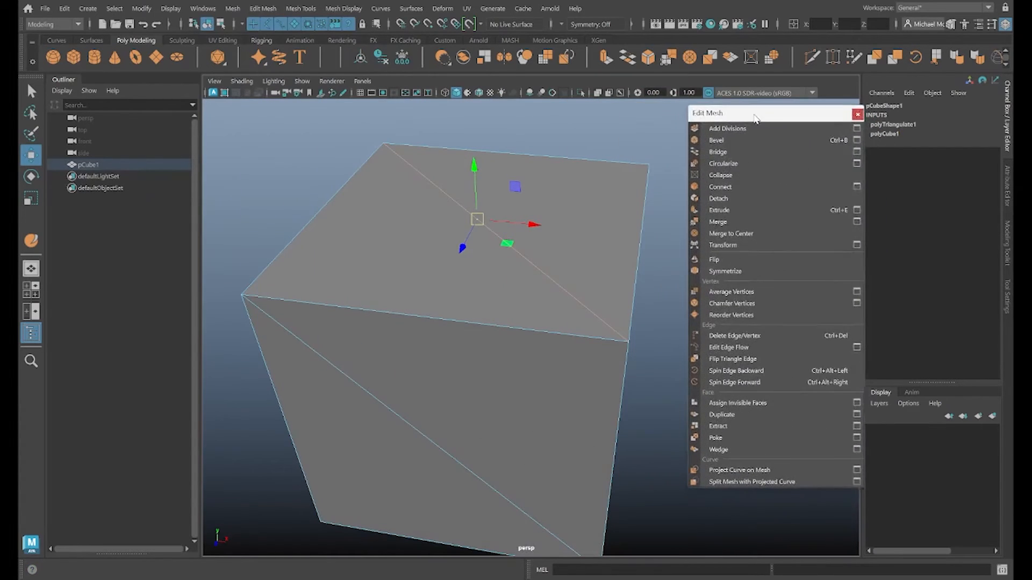
mouse_move(725, 355)
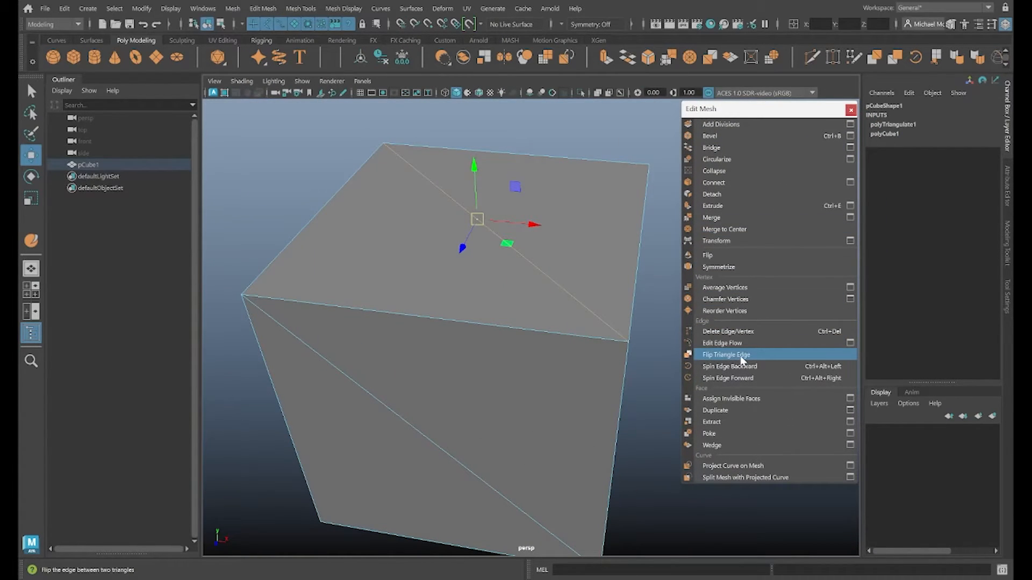
left_click(726, 355)
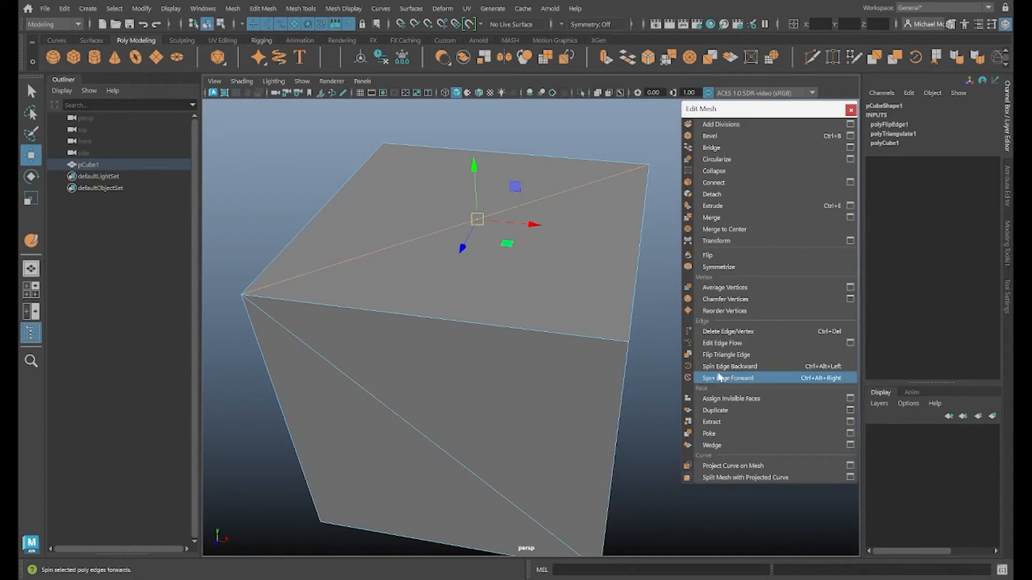
mouse_move(744, 355)
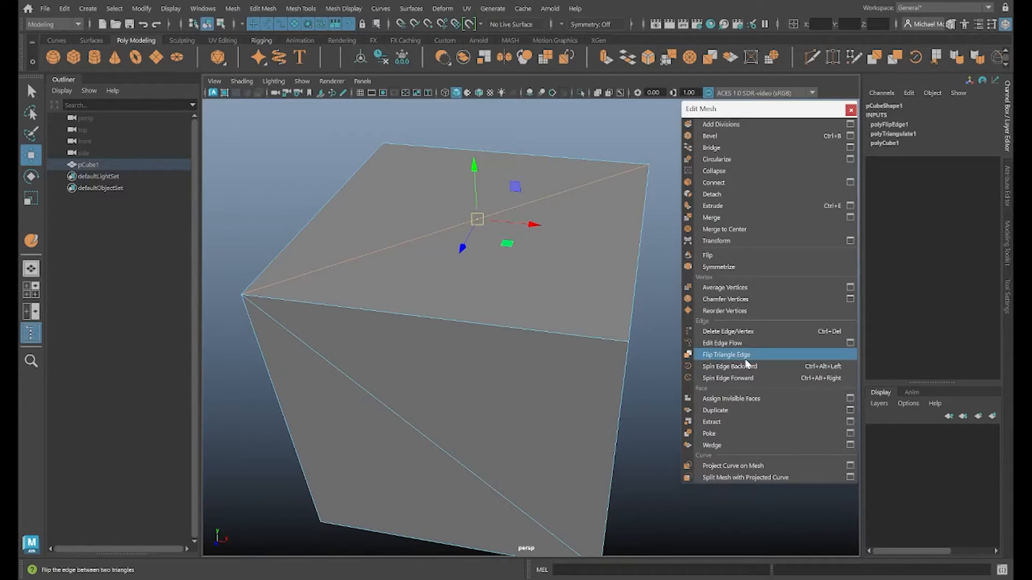
mouse_move(737, 367)
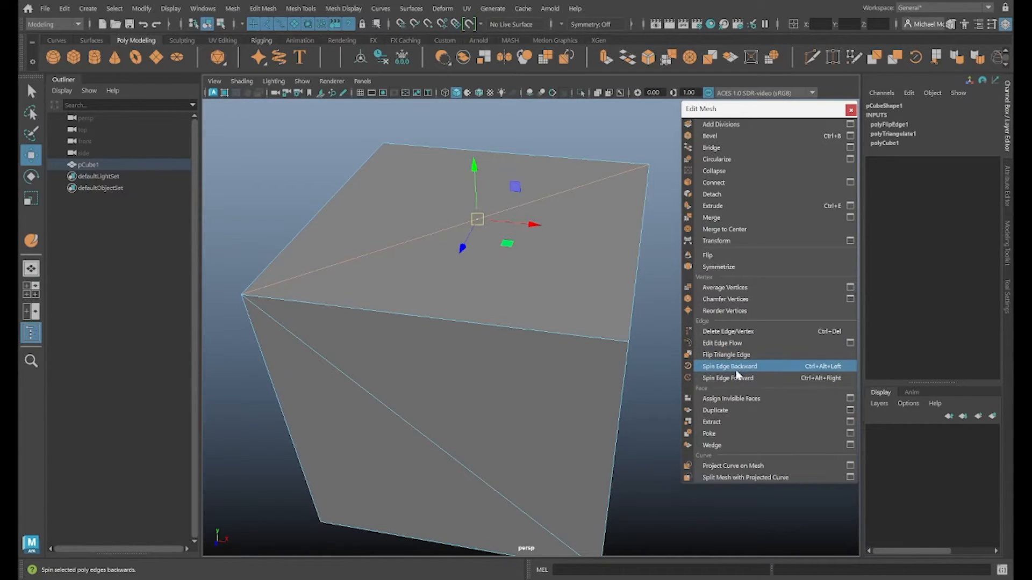
mouse_move(757, 378)
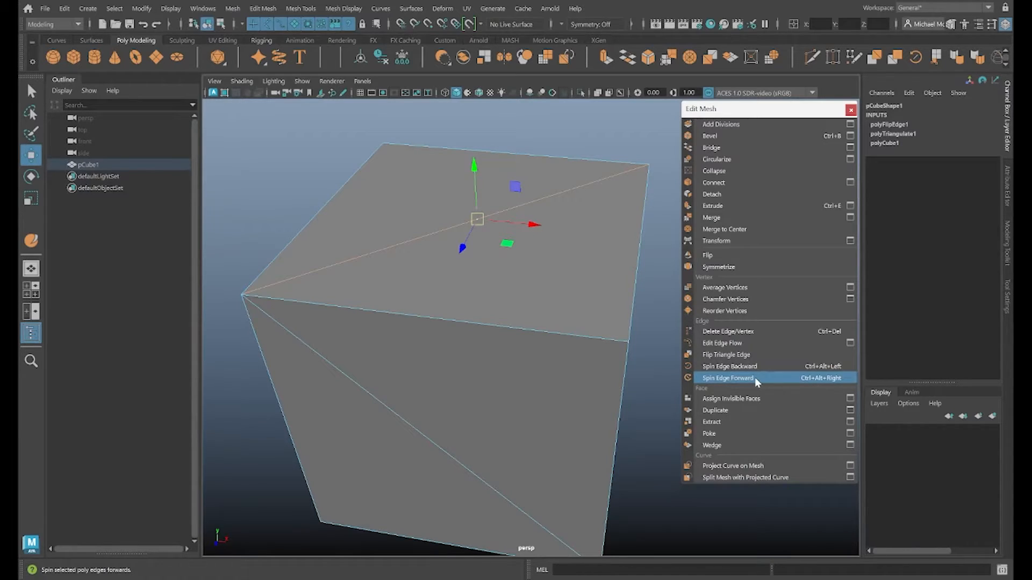
mouse_move(753, 367)
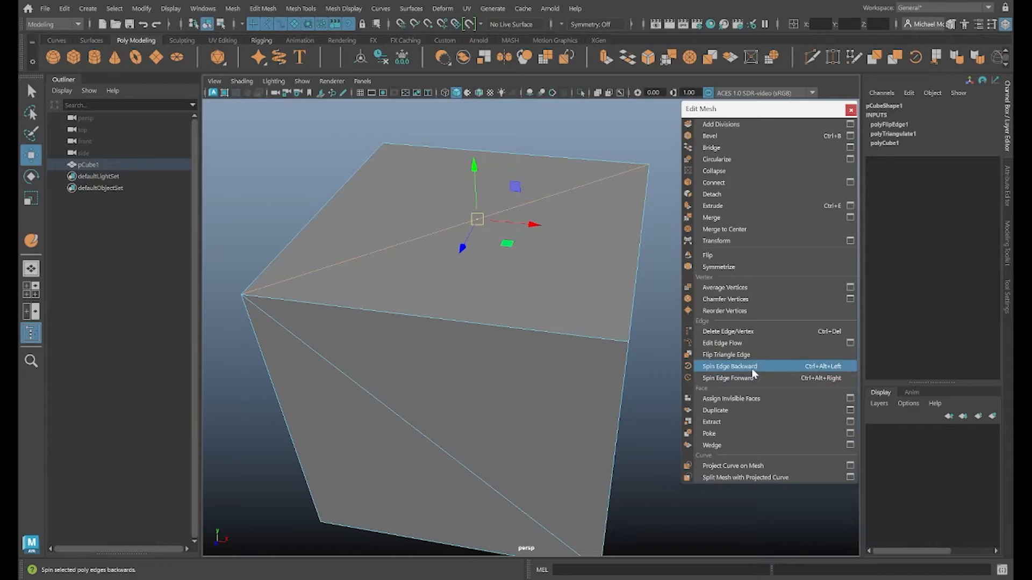
Spin the top-face diagonal backward, then forward, and deselect the cube.
left_click(729, 366)
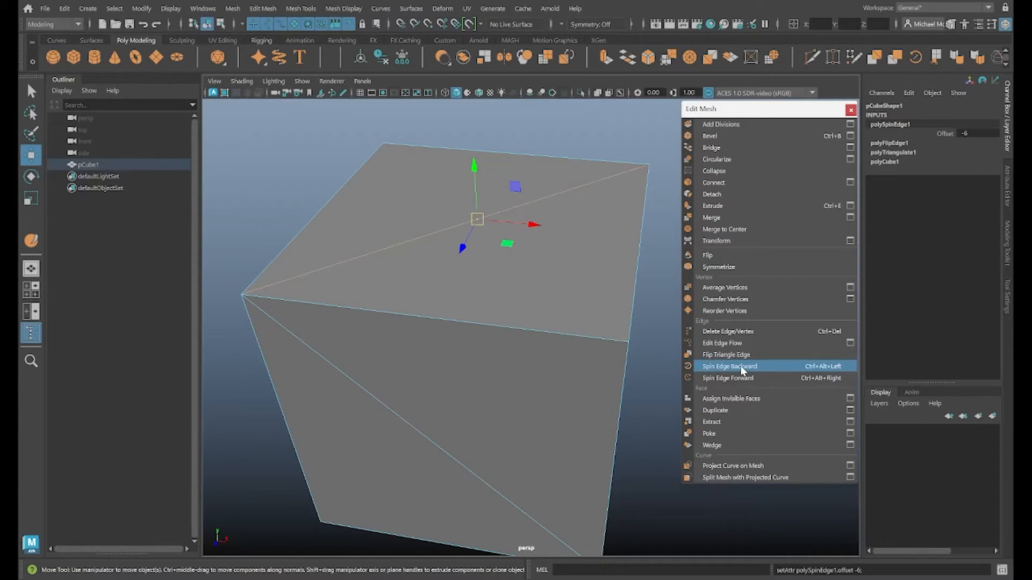
mouse_move(727, 378)
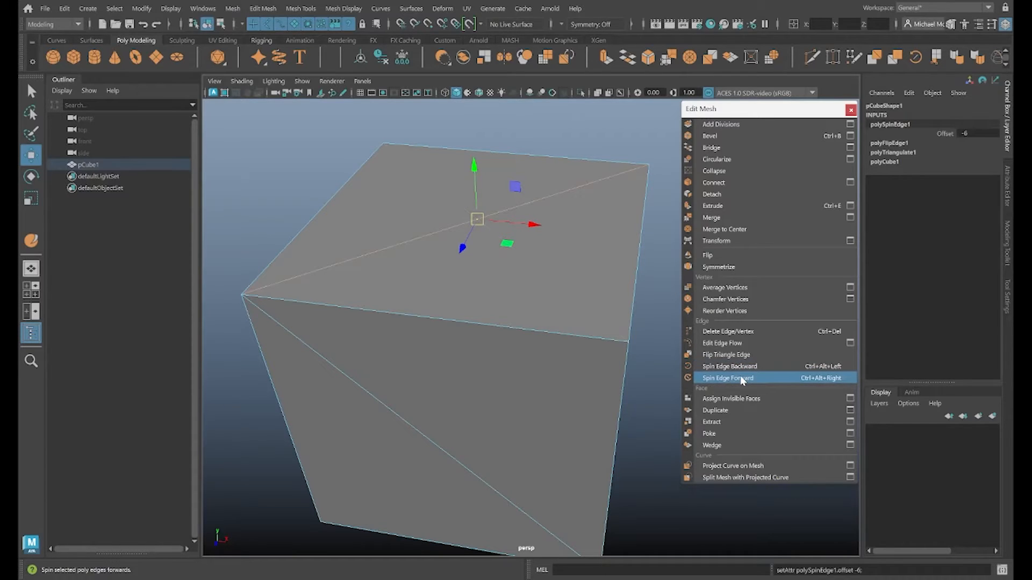
left_click(727, 377)
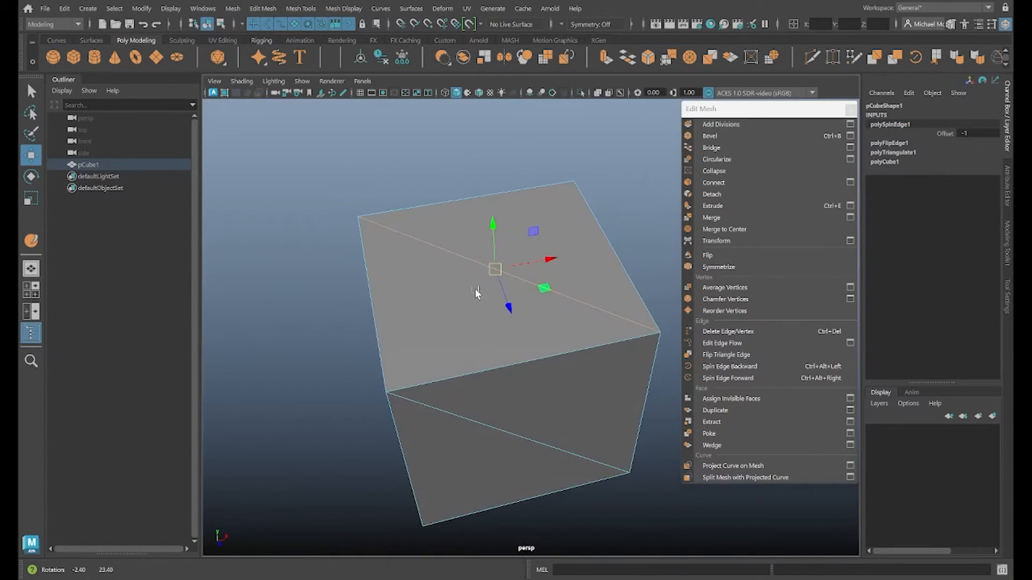
left_click(429, 309)
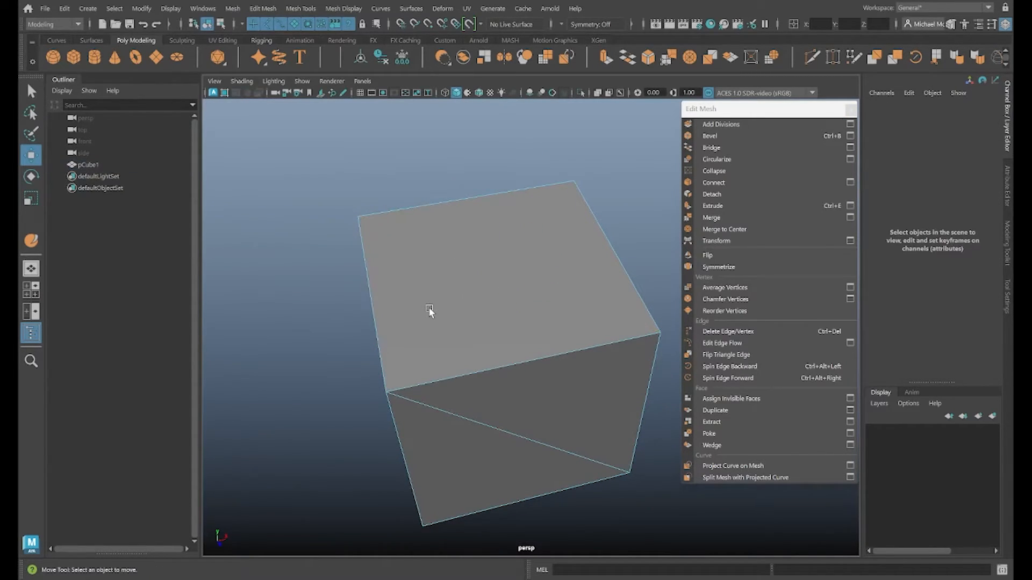
Select pCube1 and delete it from the scene.
left_click(428, 309)
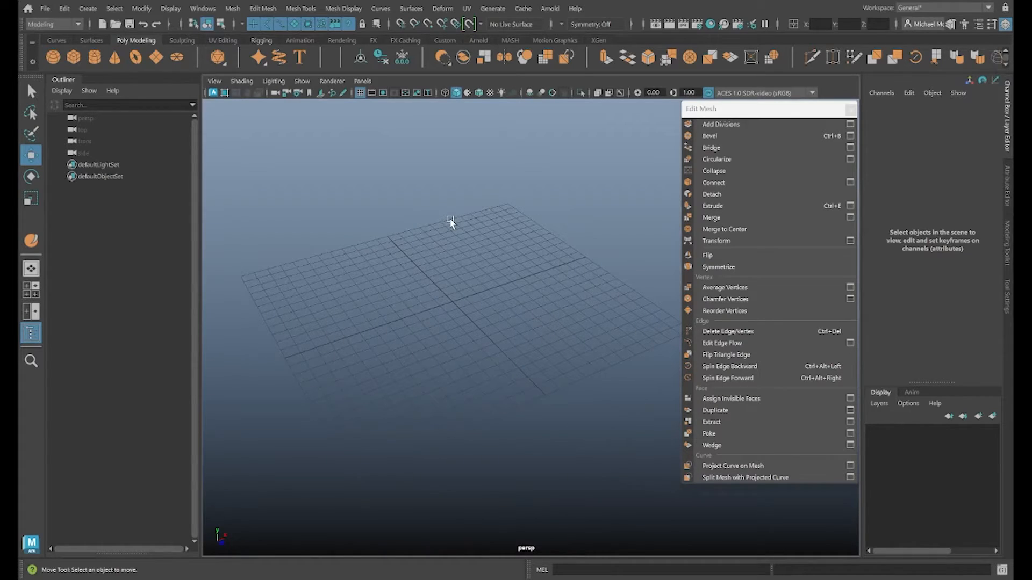
mouse_move(449, 222)
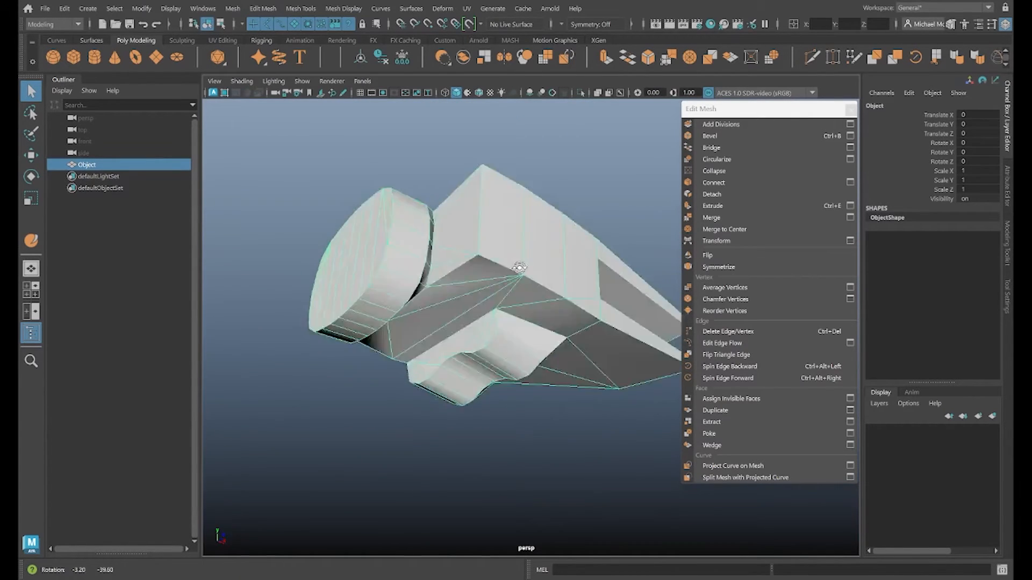
Tumble and zoom around the complex mesh, then turn on Wireframe on Shaded.
left_click_drag(518, 267, 621, 301)
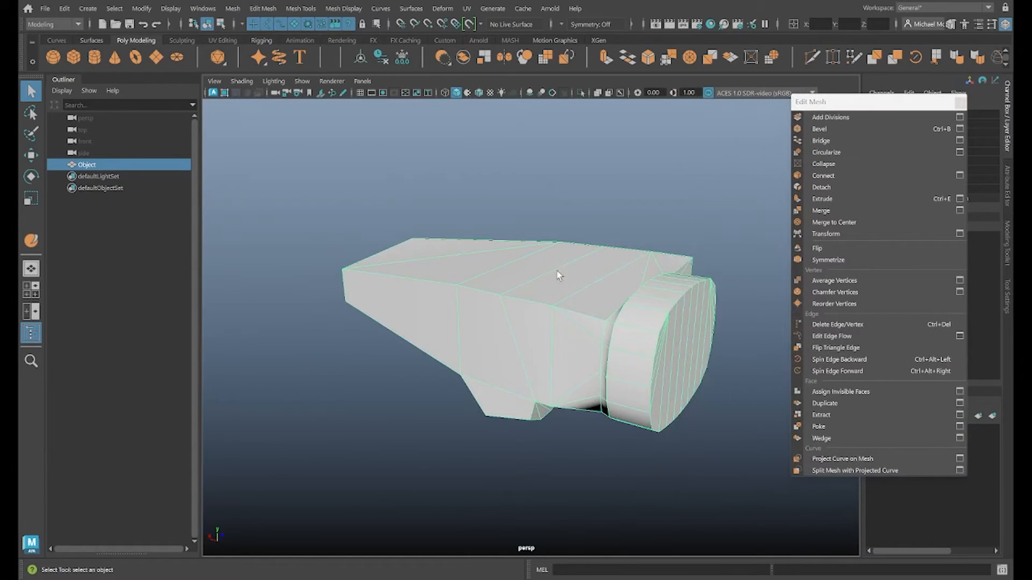
left_click_drag(559, 276, 411, 284)
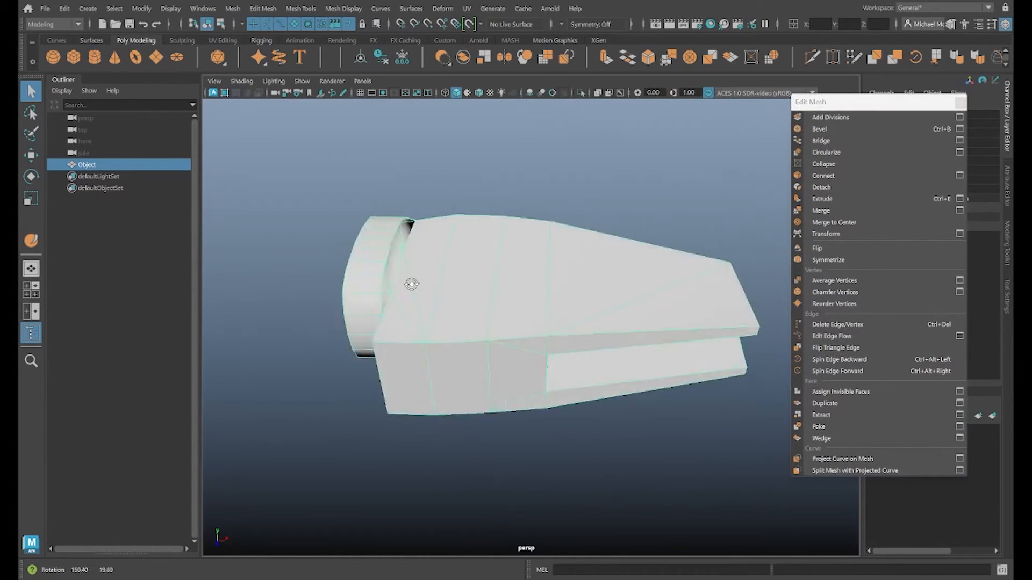
left_click_drag(411, 284, 343, 275)
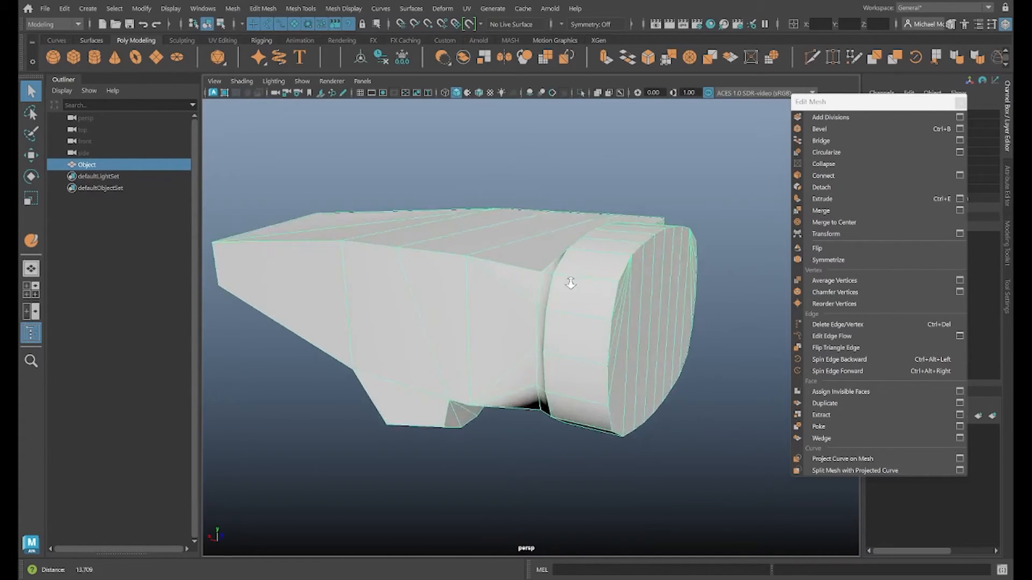
left_click_drag(570, 283, 585, 301)
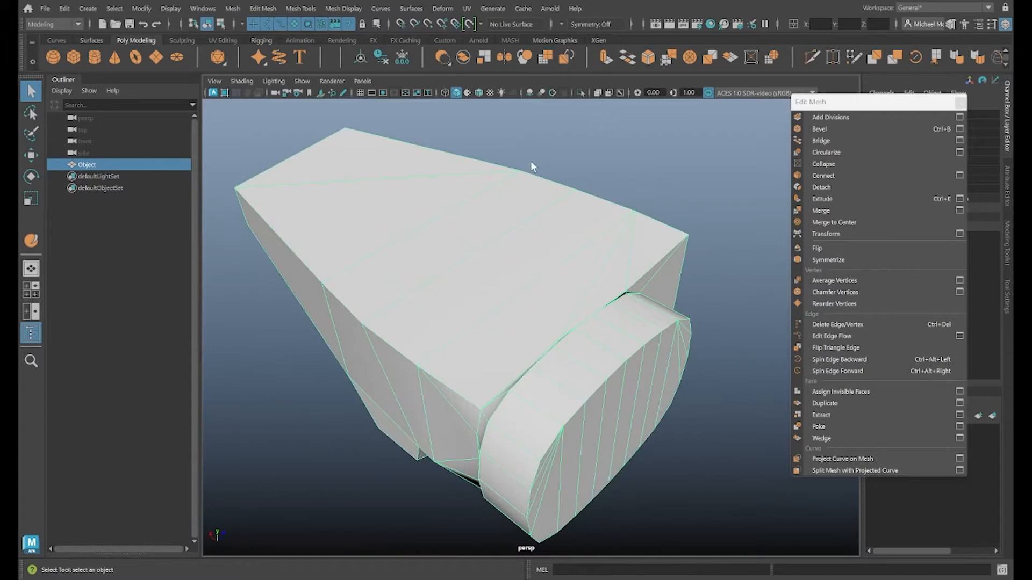
left_click(478, 92)
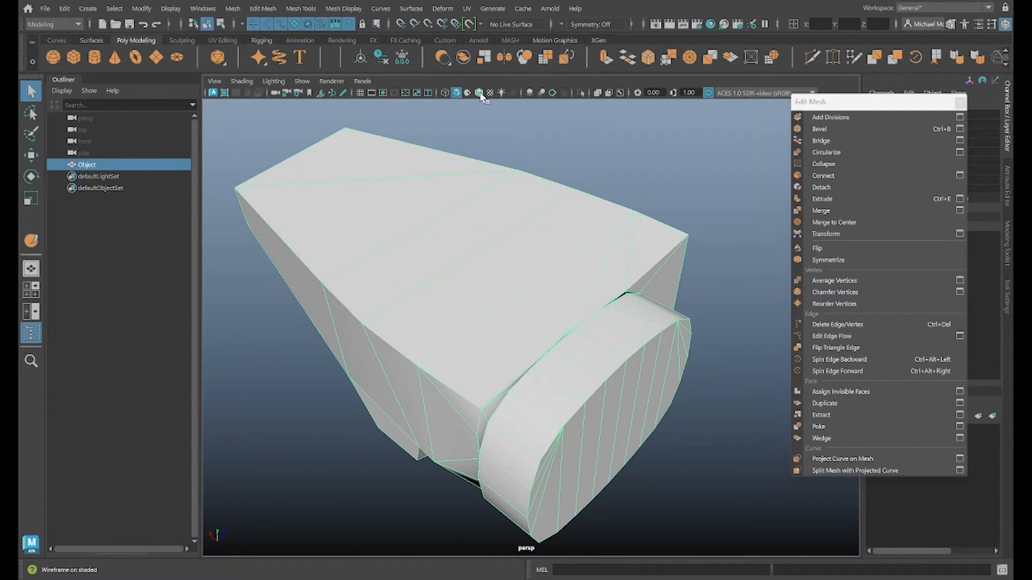
mouse_move(480, 91)
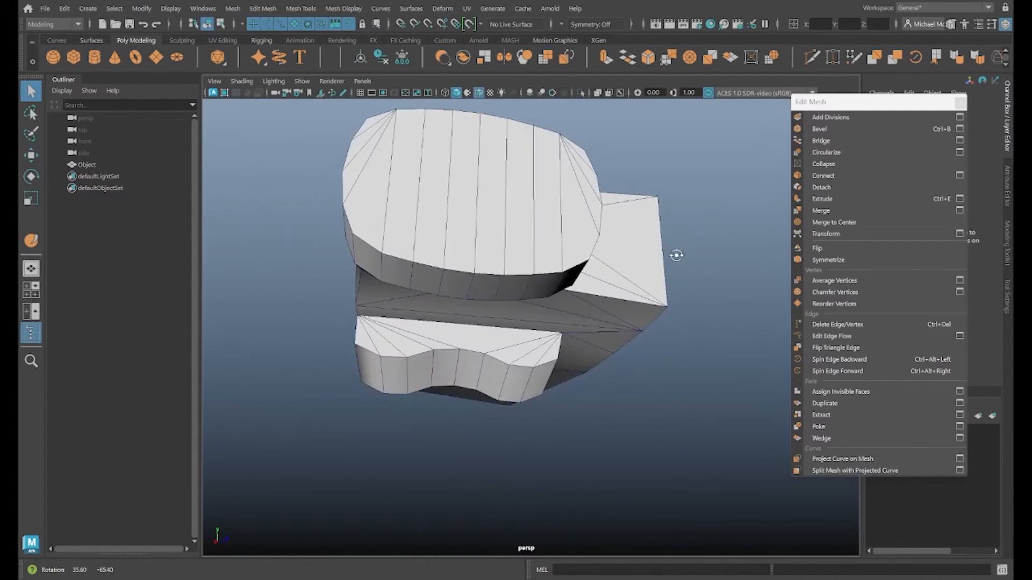
Tumble around the rounded end, underside and long sides to inspect the triangle fans.
left_click_drag(677, 256, 582, 305)
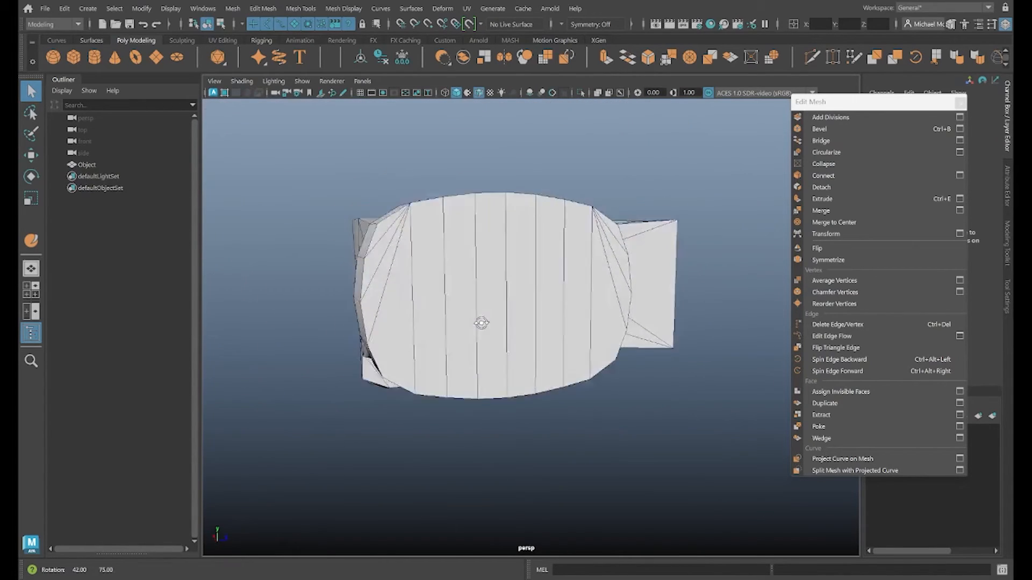
left_click_drag(480, 322, 422, 343)
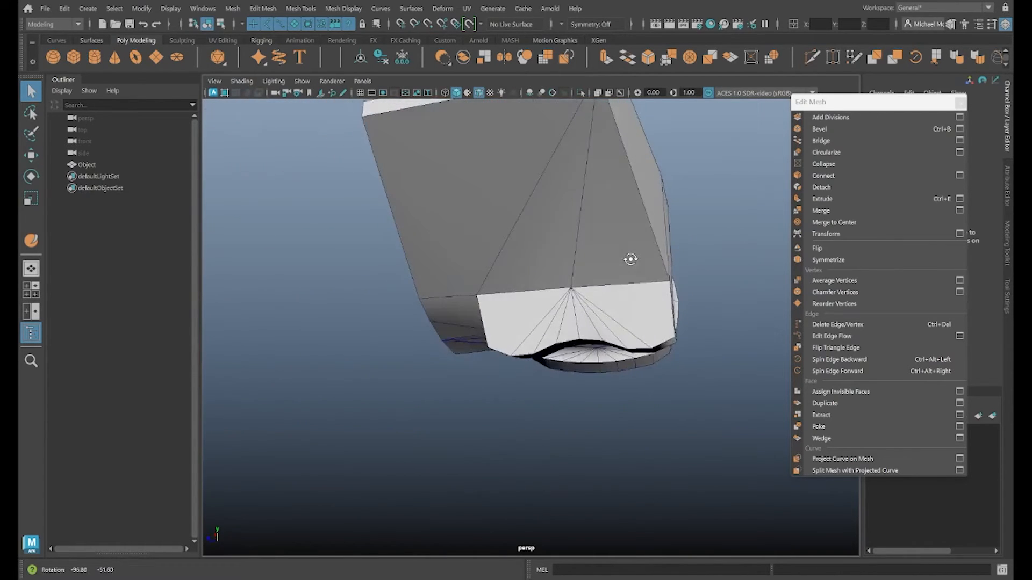
left_click_drag(630, 259, 495, 282)
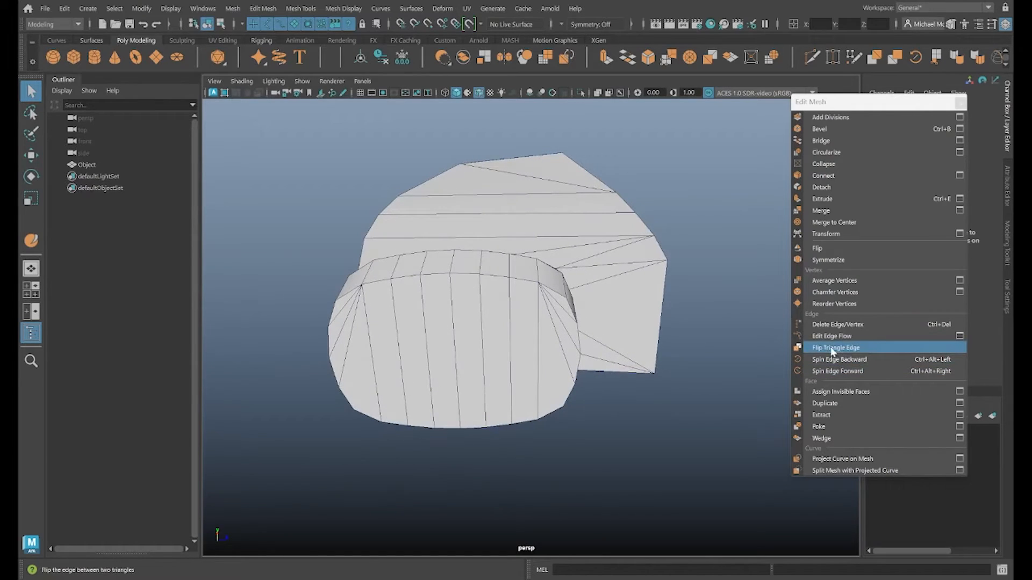
mouse_move(839, 360)
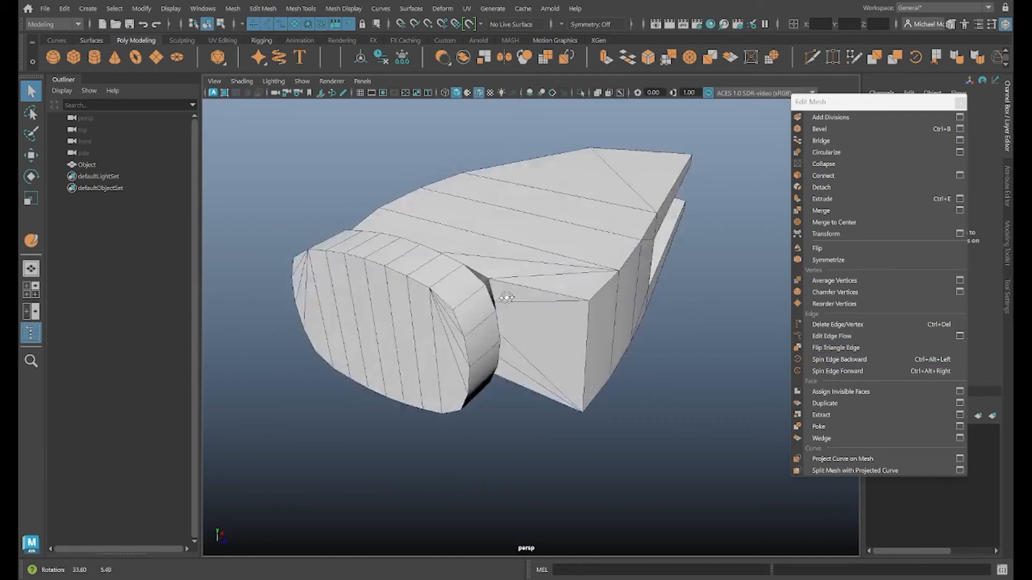
left_click_drag(513, 296, 638, 298)
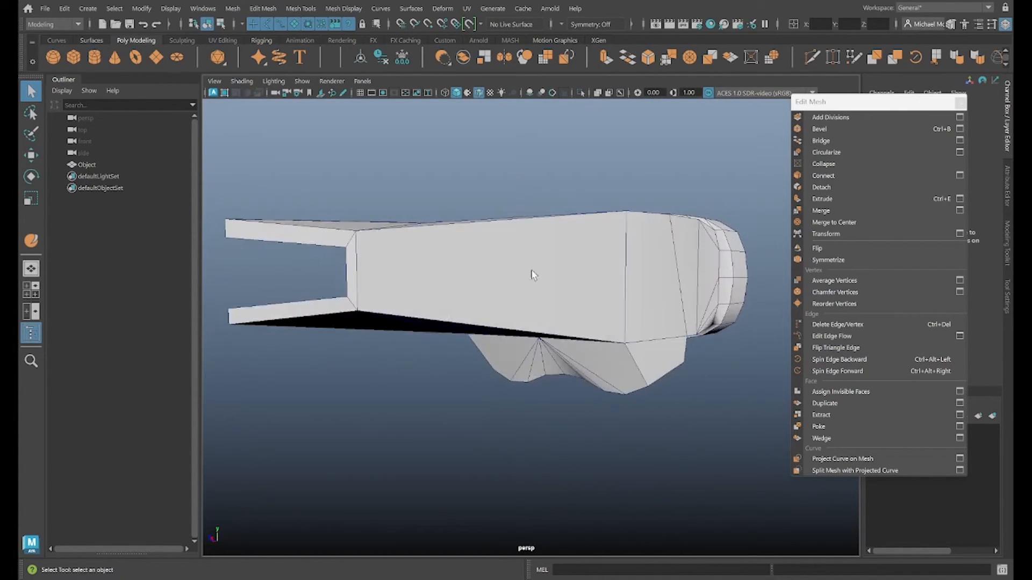
left_click_drag(533, 276, 585, 289)
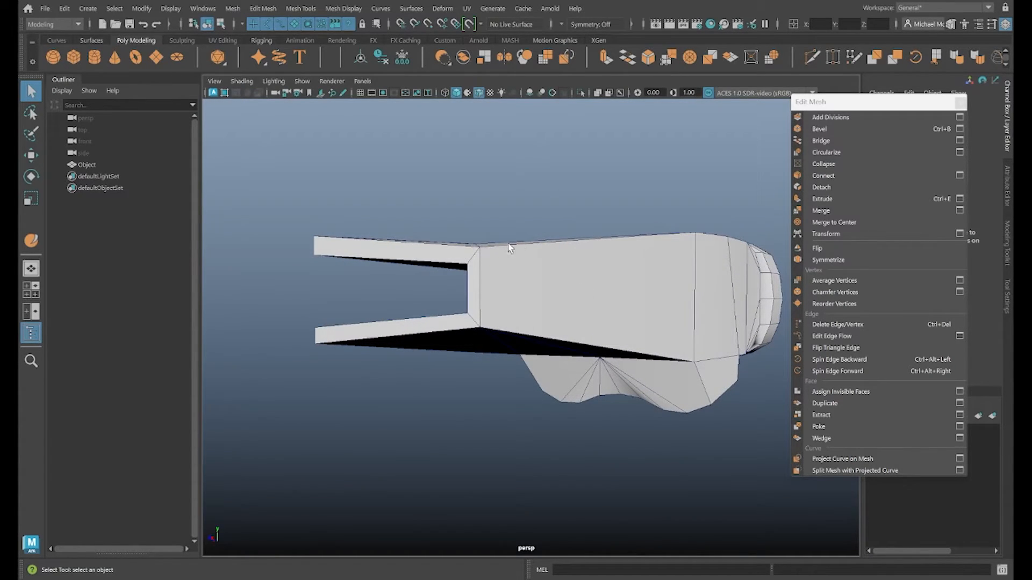
left_click_drag(510, 248, 293, 321)
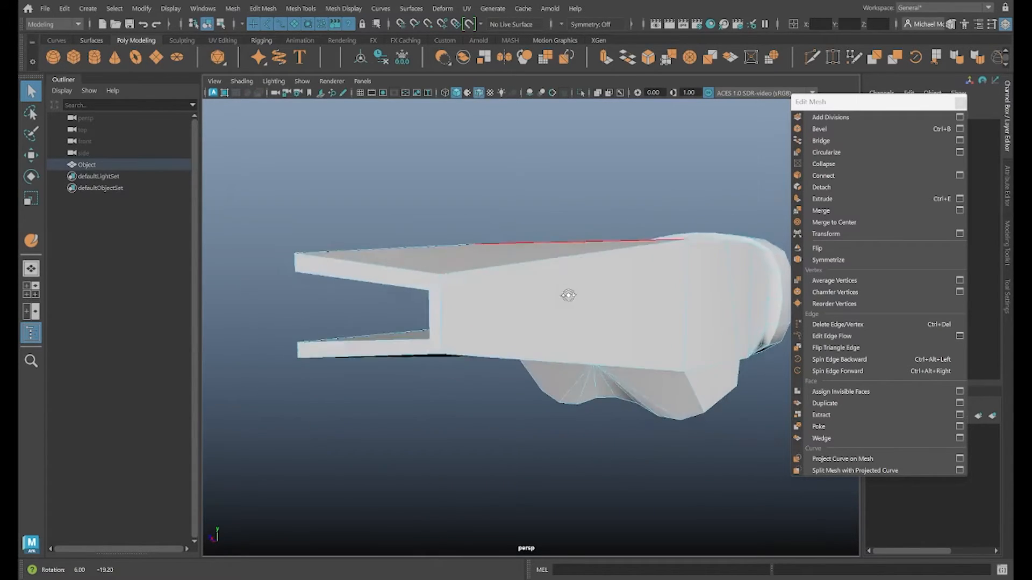
left_click_drag(568, 295, 571, 293)
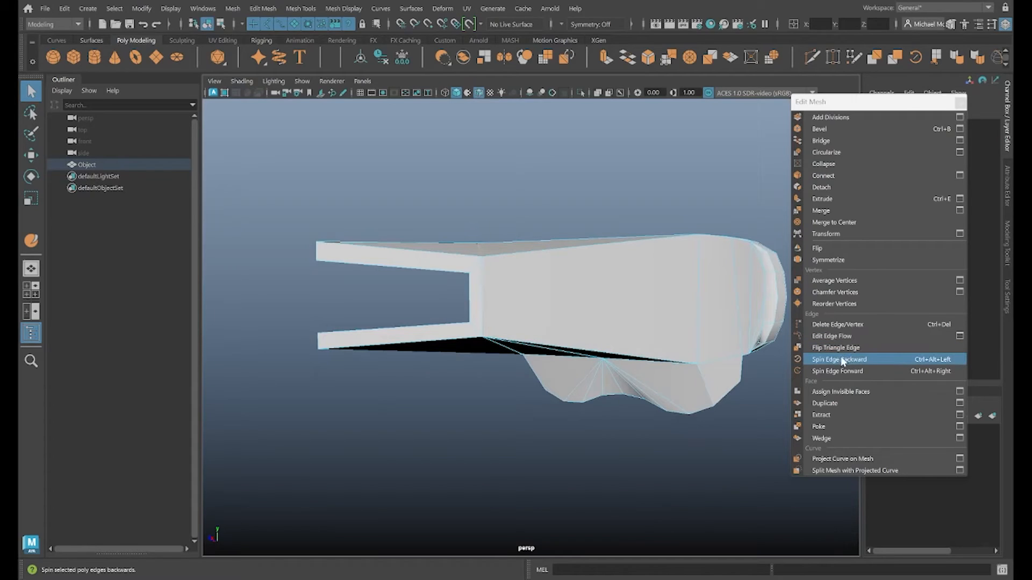
Spin the selected long-side edge backward, then orbit over the top and sides to check it.
left_click(839, 360)
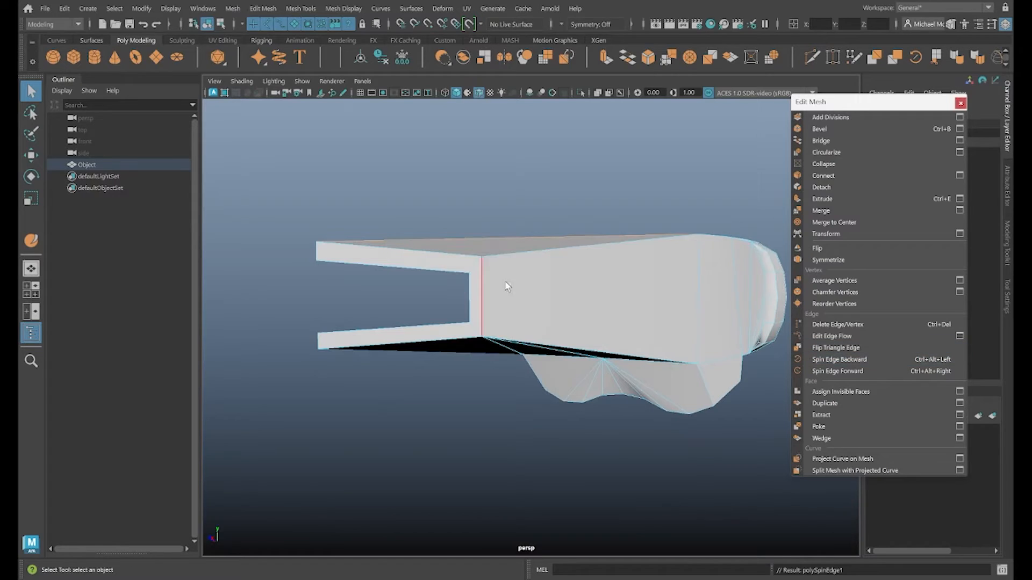
left_click_drag(506, 287, 388, 250)
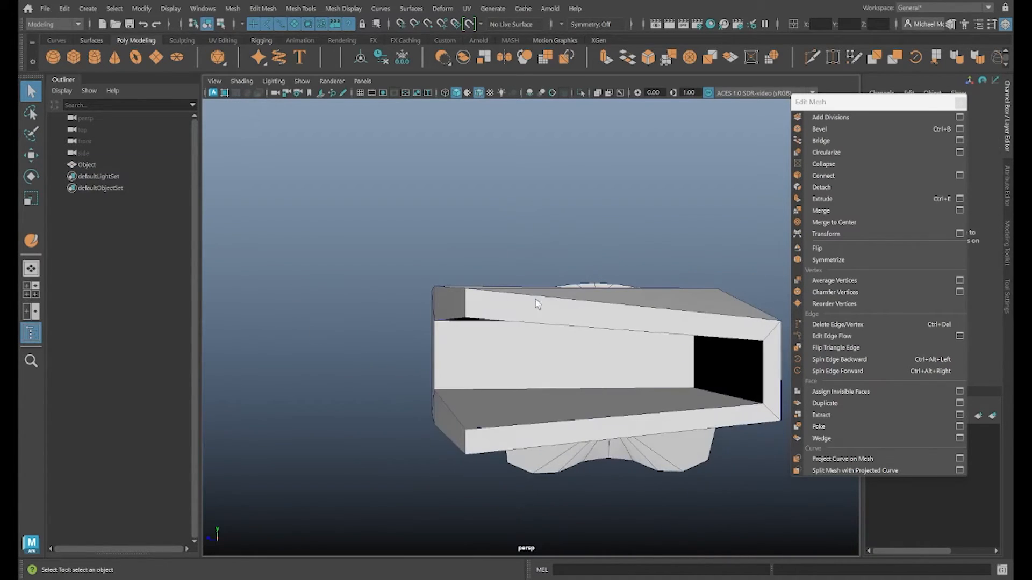
left_click_drag(536, 303, 666, 323)
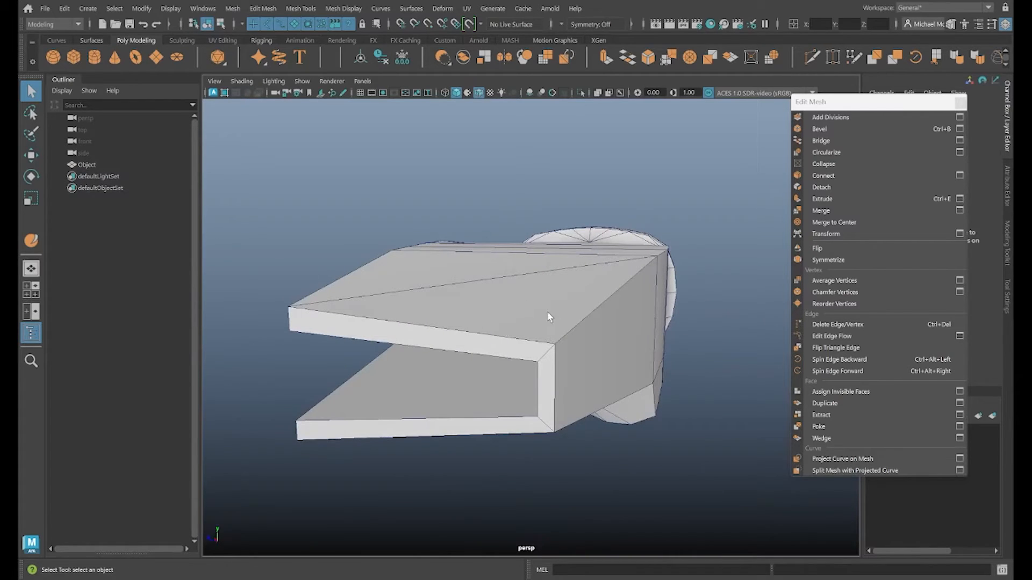
left_click_drag(546, 315, 460, 309)
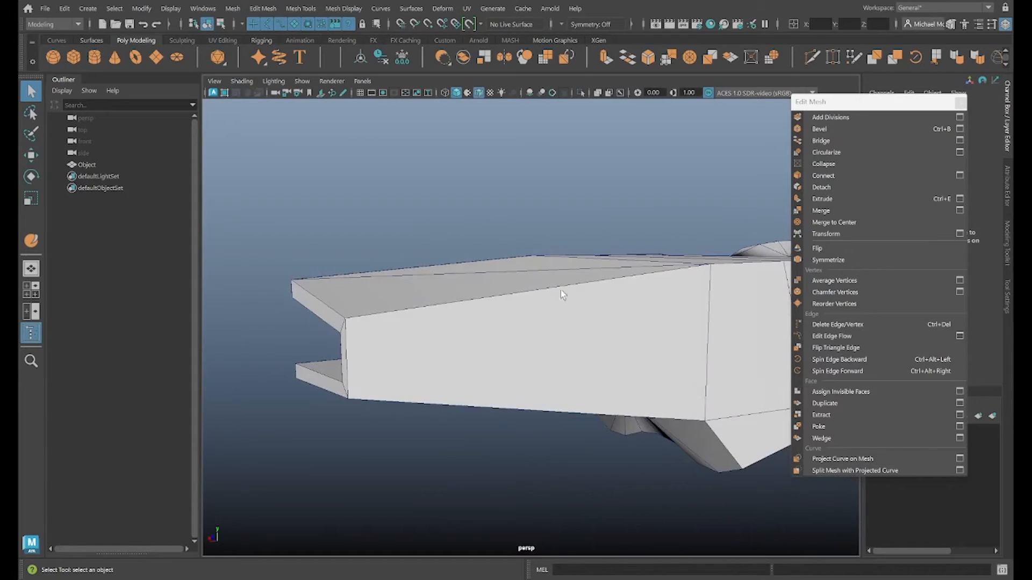
left_click_drag(562, 294, 560, 314)
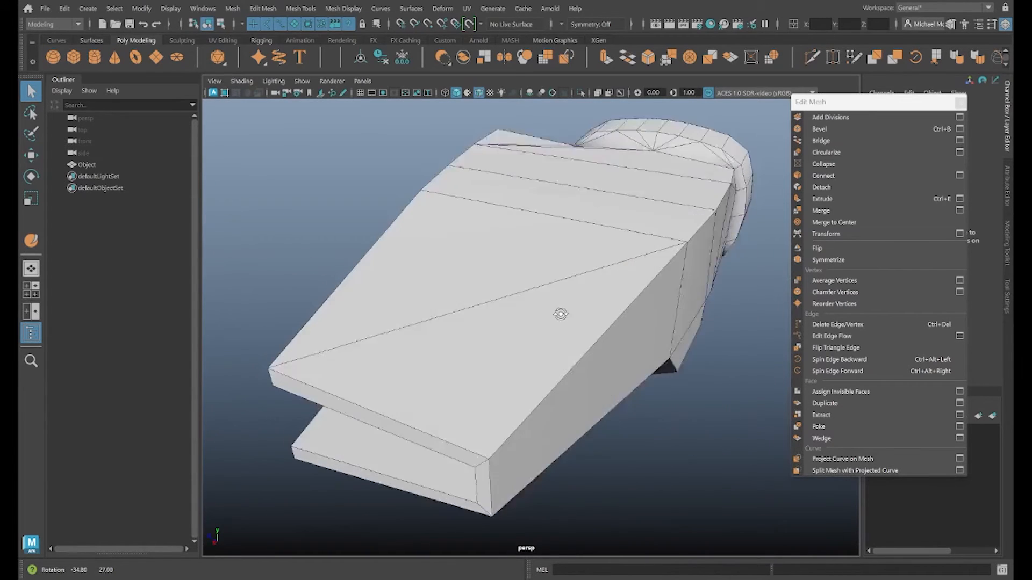
left_click_drag(559, 314, 584, 319)
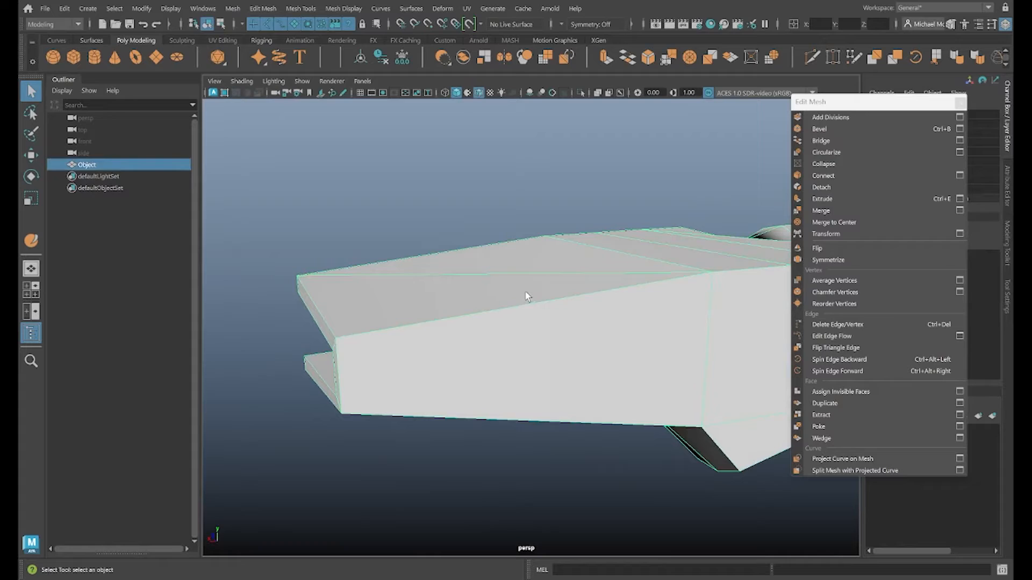
left_click_drag(527, 296, 599, 303)
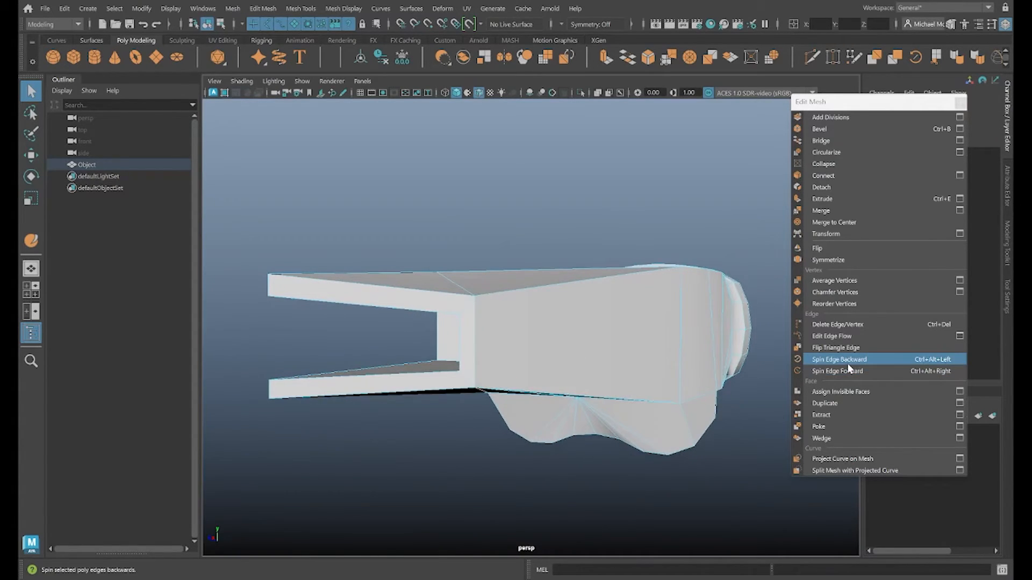
Spin the front panel's long diagonals backward in five passes, reaching polySpinEdge5.
left_click(839, 360)
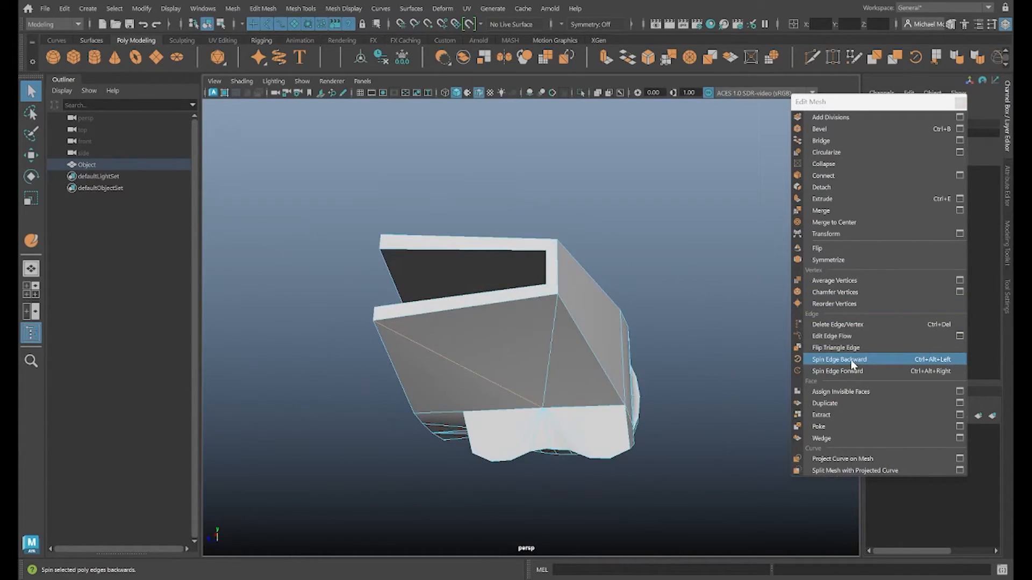
left_click(839, 359)
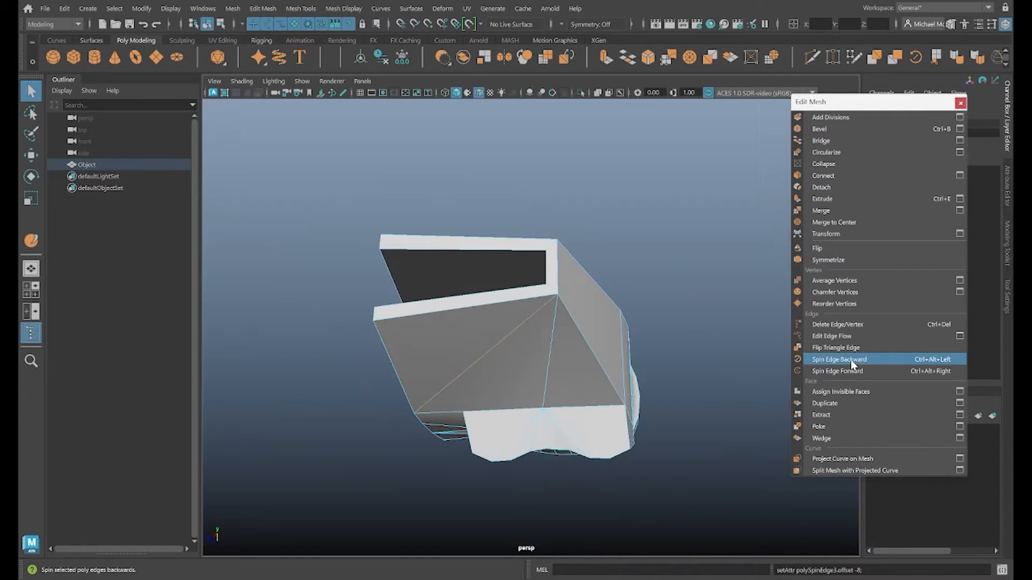
left_click(839, 359)
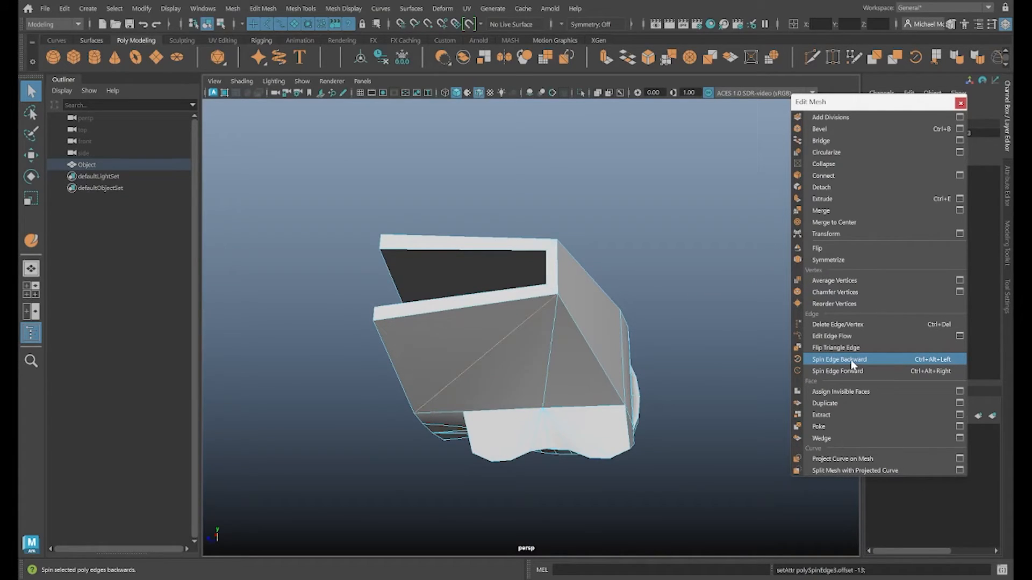
left_click(839, 359)
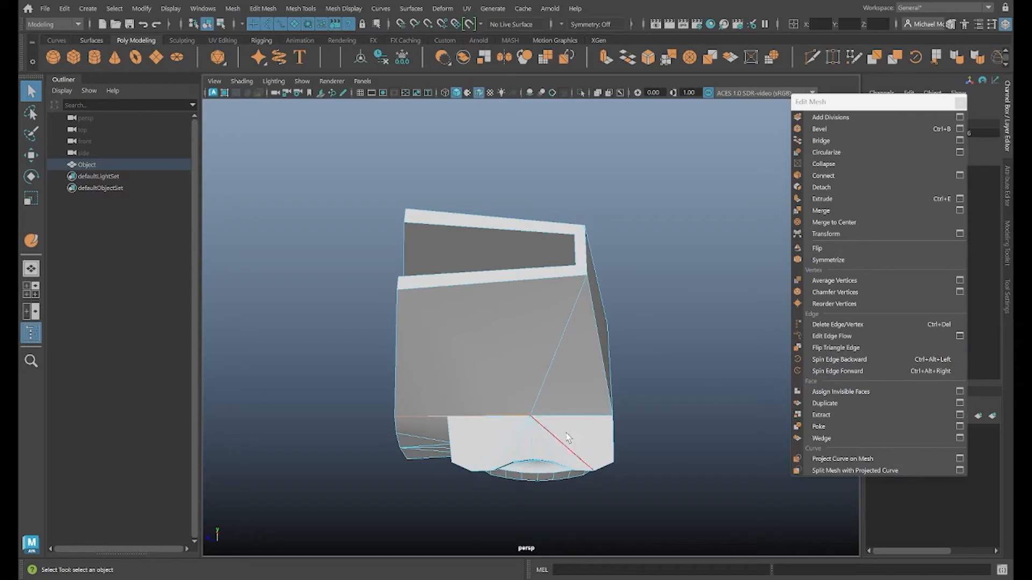
mouse_move(853, 347)
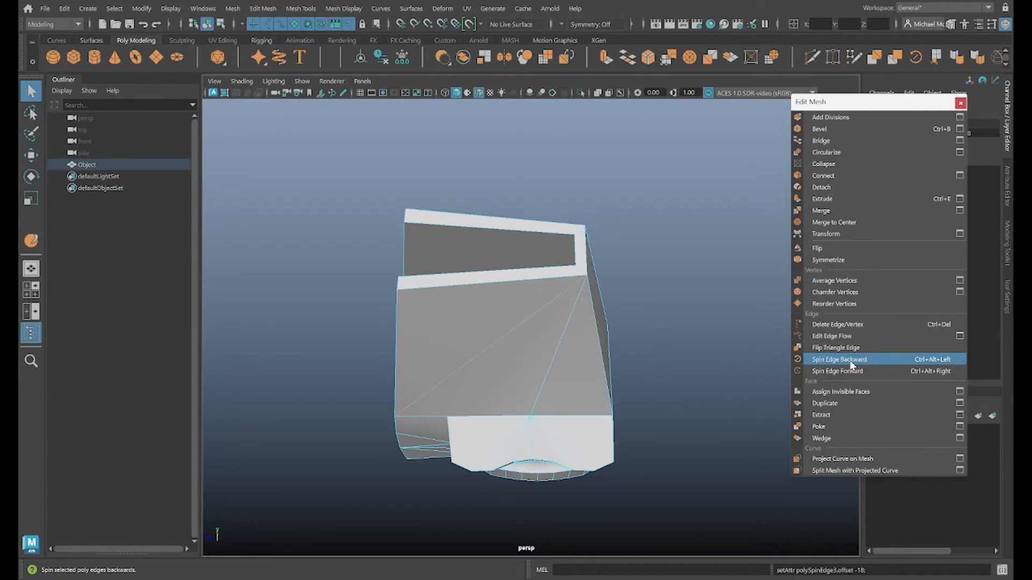
left_click(838, 358)
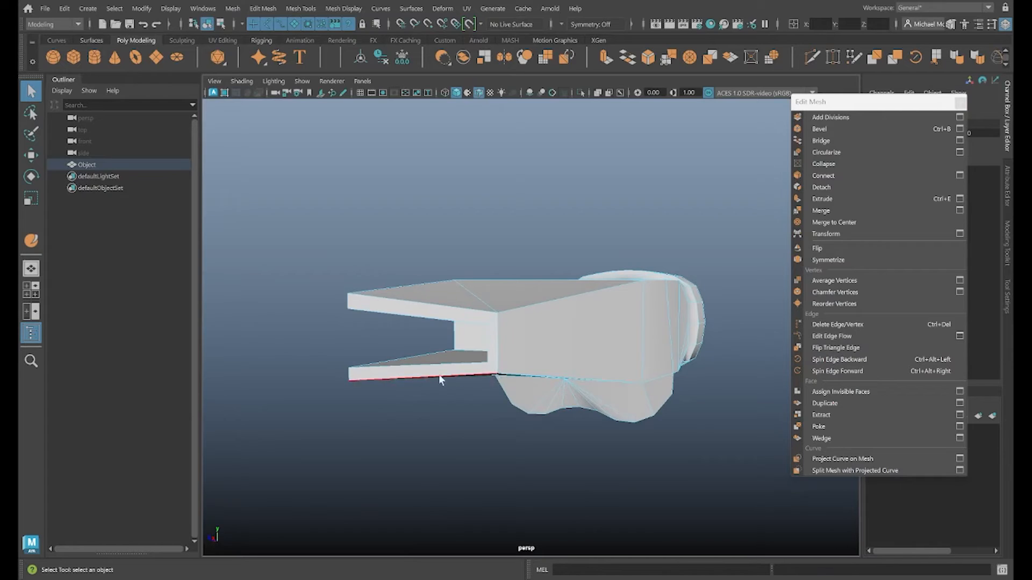
left_click_drag(441, 380, 545, 313)
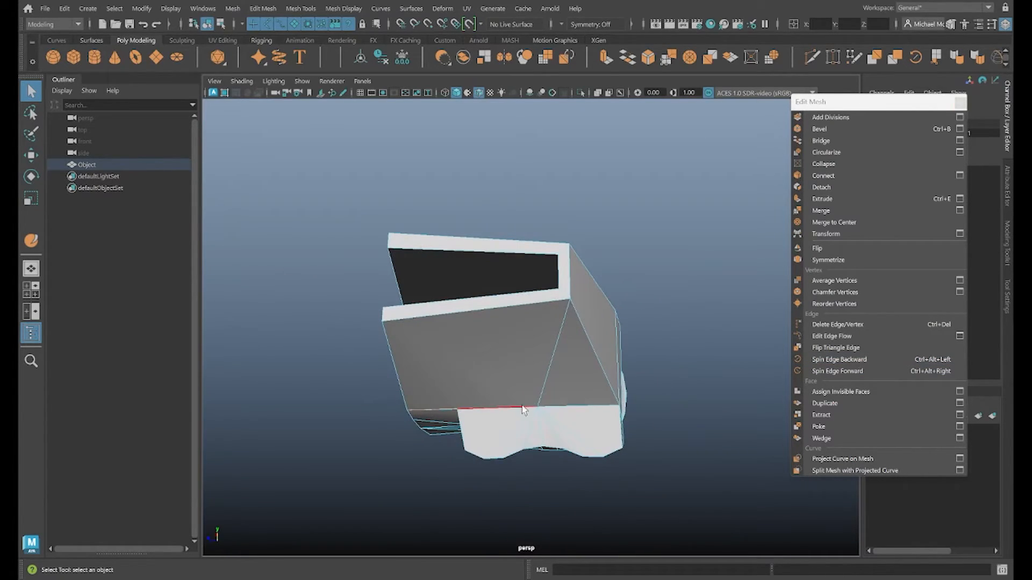
left_click_drag(522, 408, 383, 334)
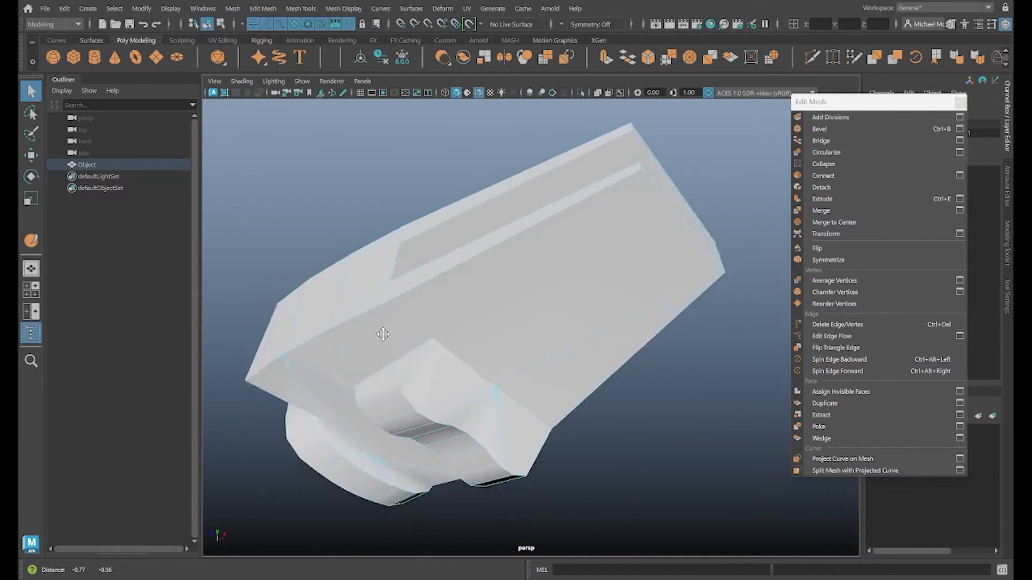
left_click_drag(383, 334, 629, 343)
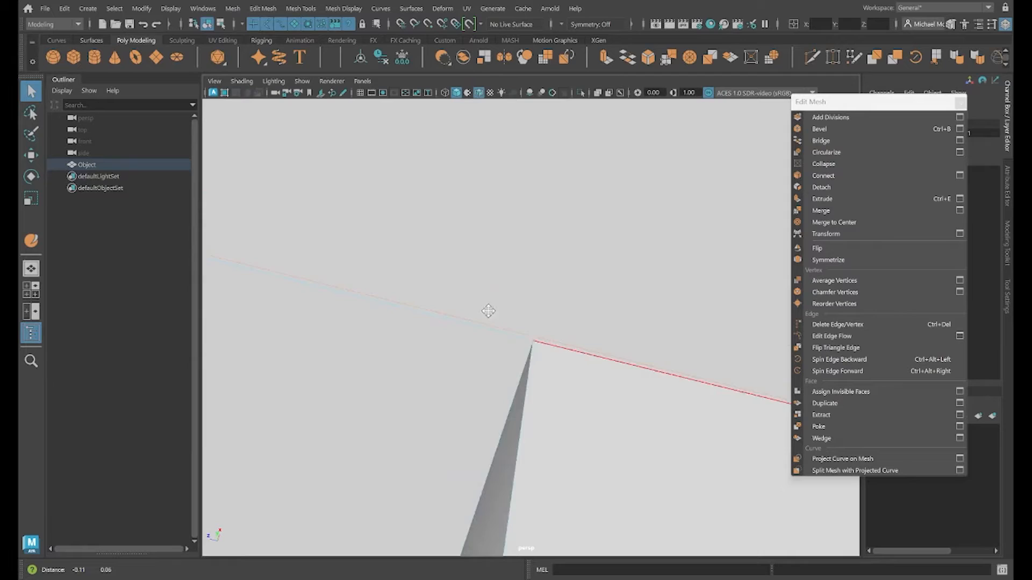
right_click(489, 311)
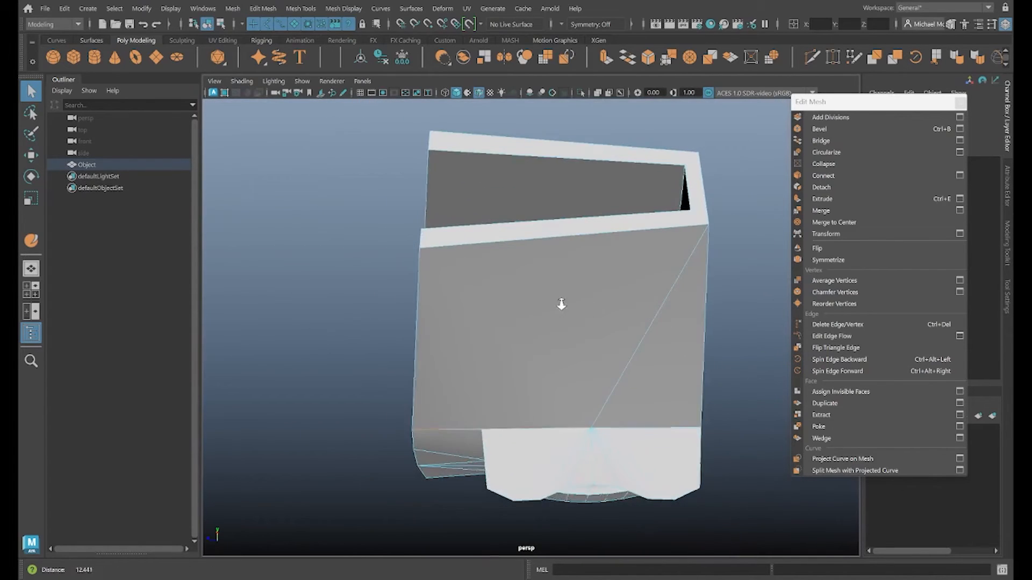
From the underside, spin a lower front-panel diagonal backward twice, then orbit to check it.
left_click_drag(561, 303, 574, 339)
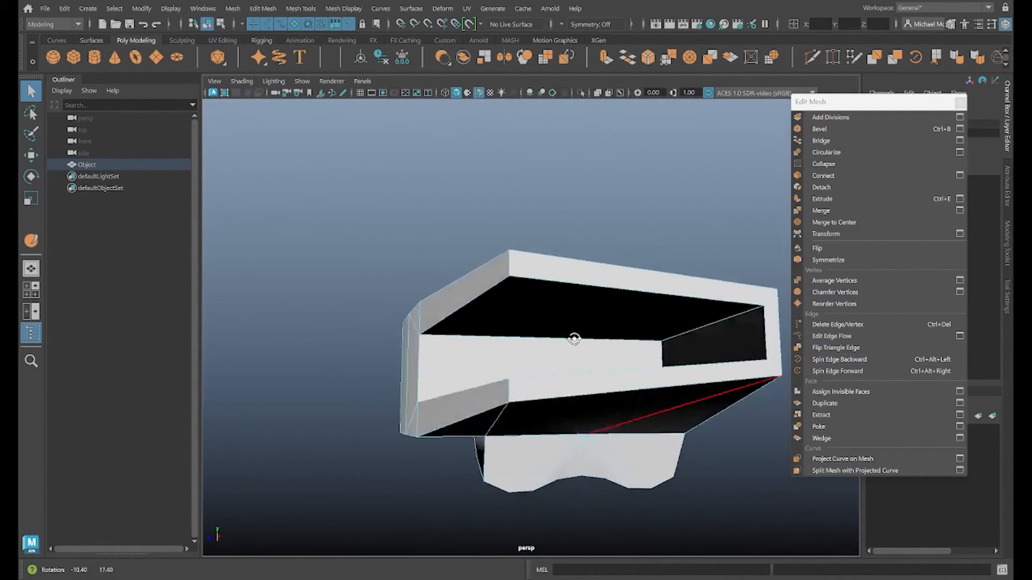
left_click_drag(574, 339, 528, 341)
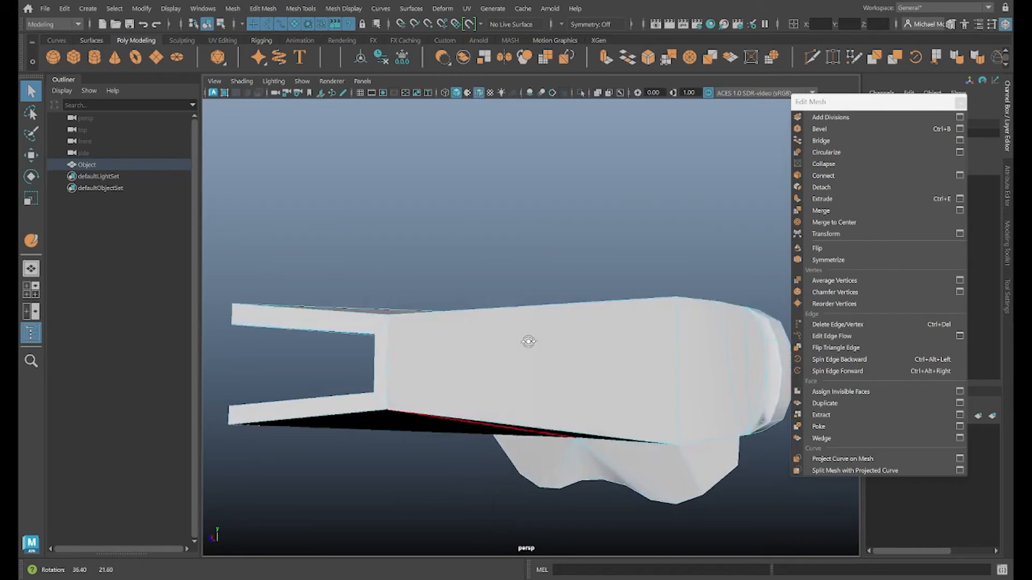
left_click_drag(528, 341, 576, 340)
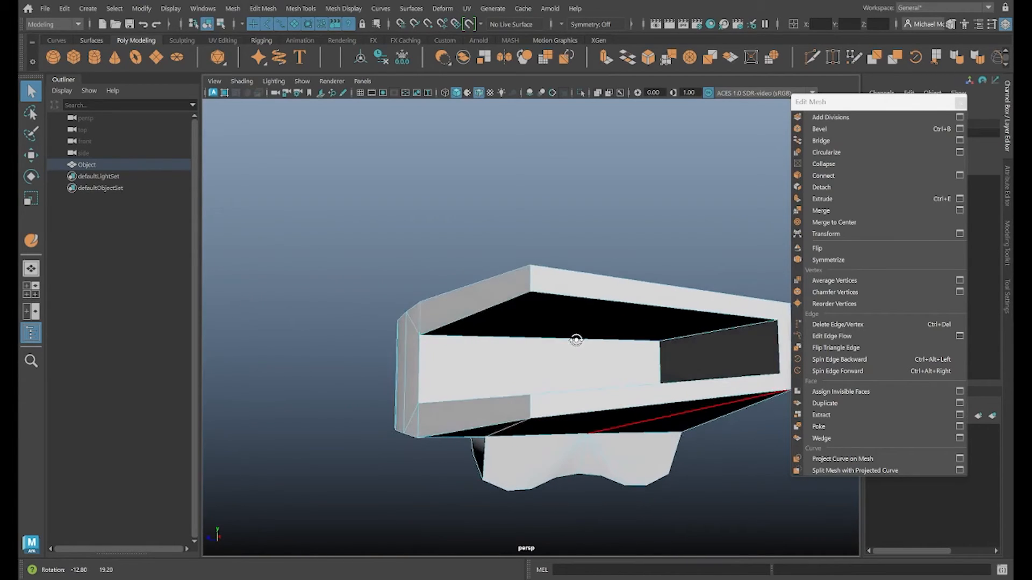
left_click(839, 359)
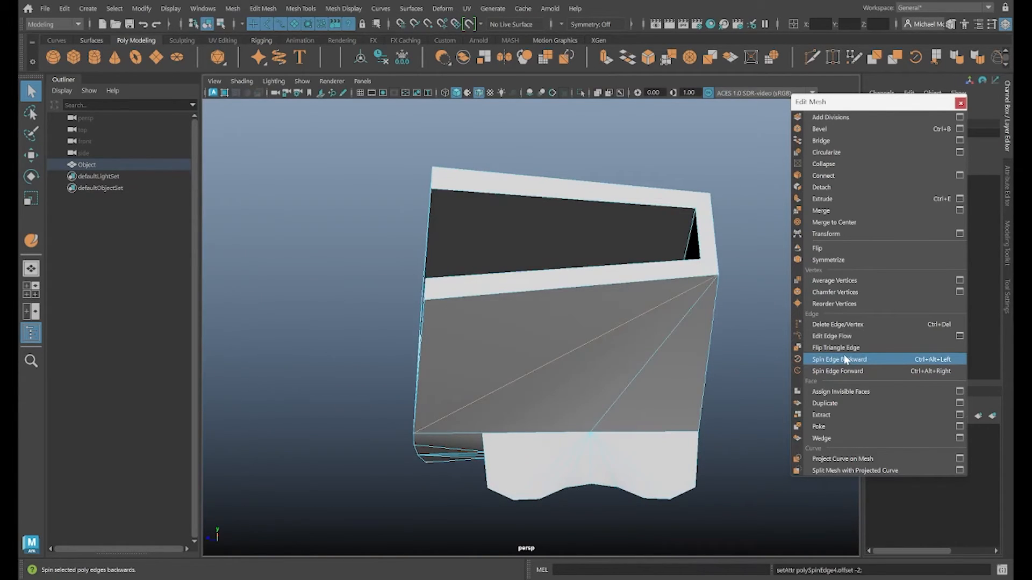
left_click(838, 360)
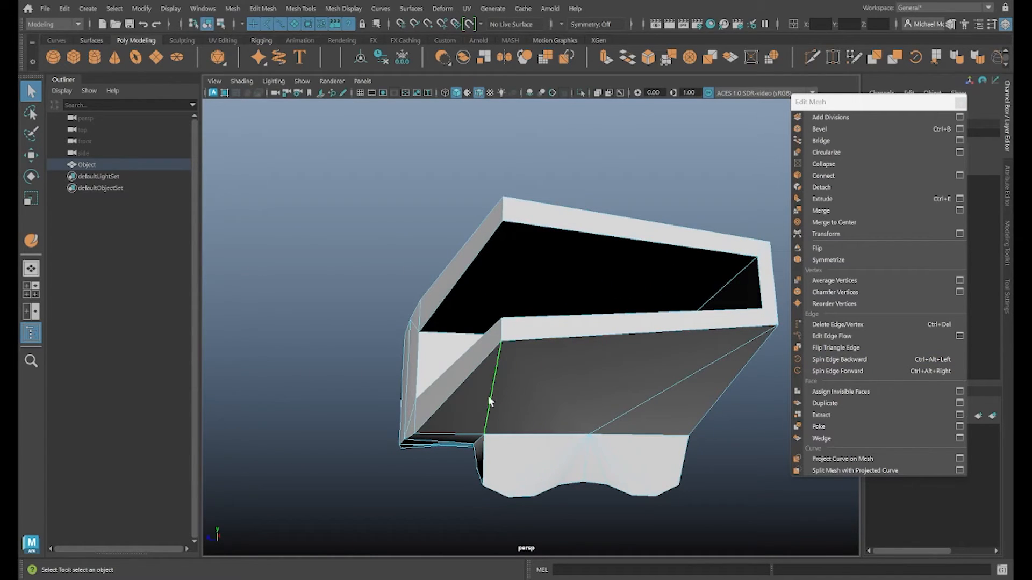
left_click_drag(490, 401, 551, 374)
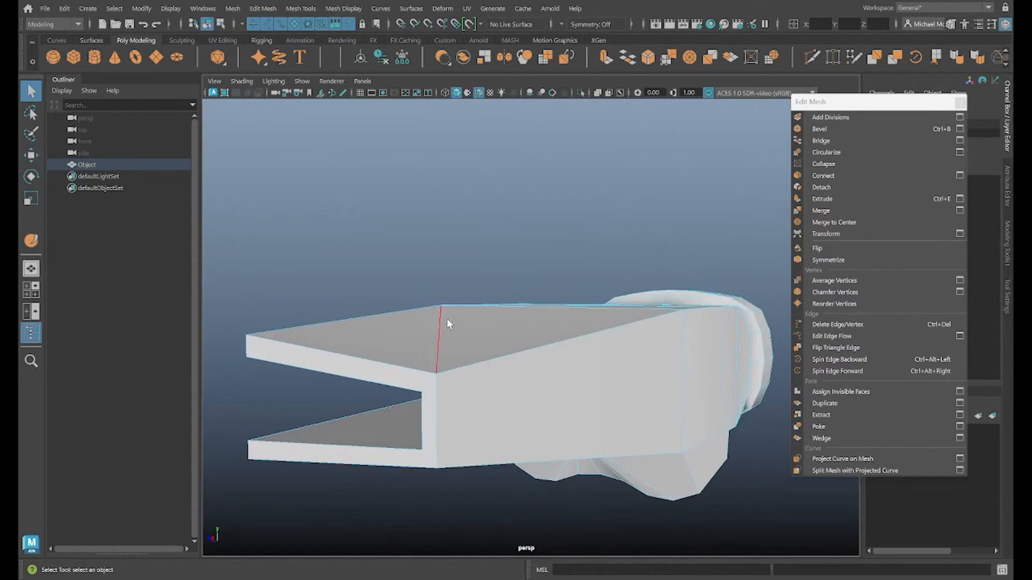
left_click_drag(448, 322, 643, 349)
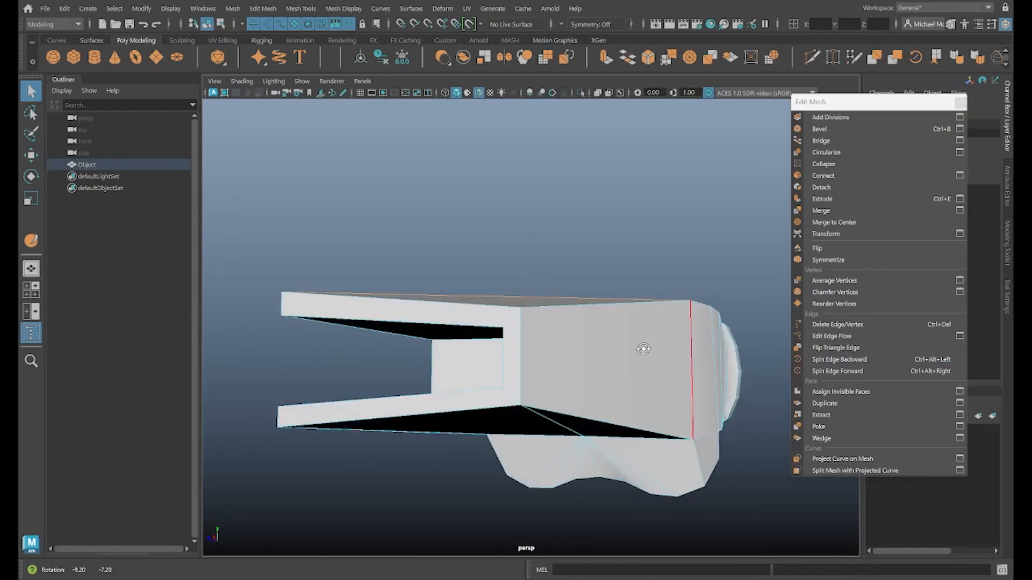
left_click_drag(644, 349, 568, 349)
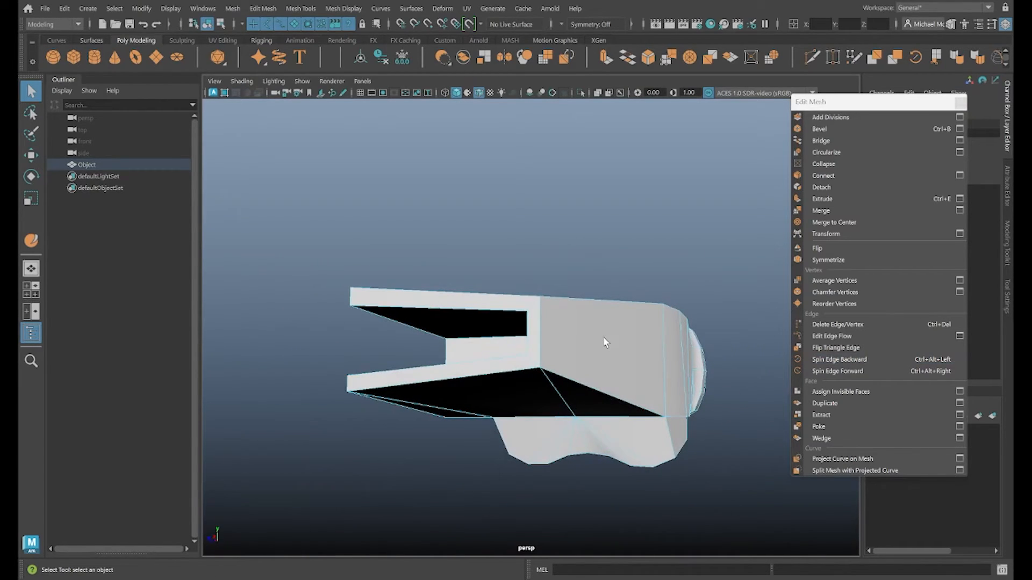
Orbit and zoom around the rounded back section to frame its shading dip.
left_click_drag(605, 342, 560, 332)
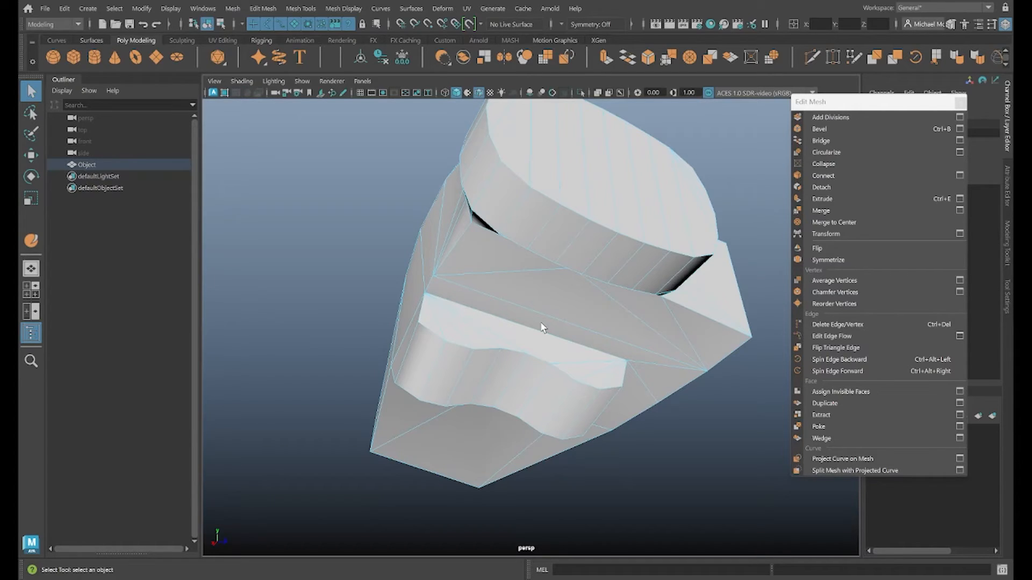
left_click_drag(543, 328, 546, 289)
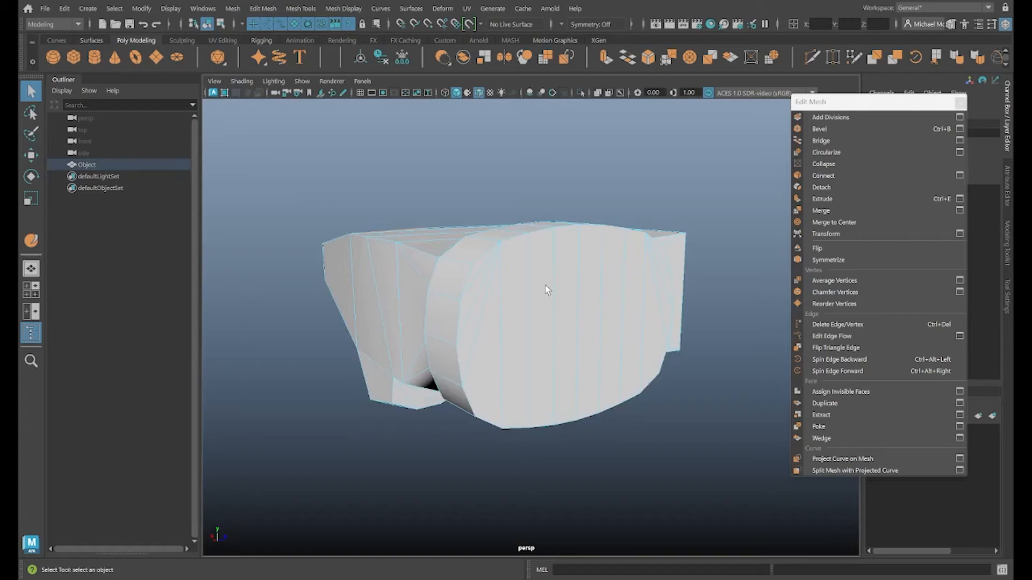
left_click_drag(546, 289, 639, 347)
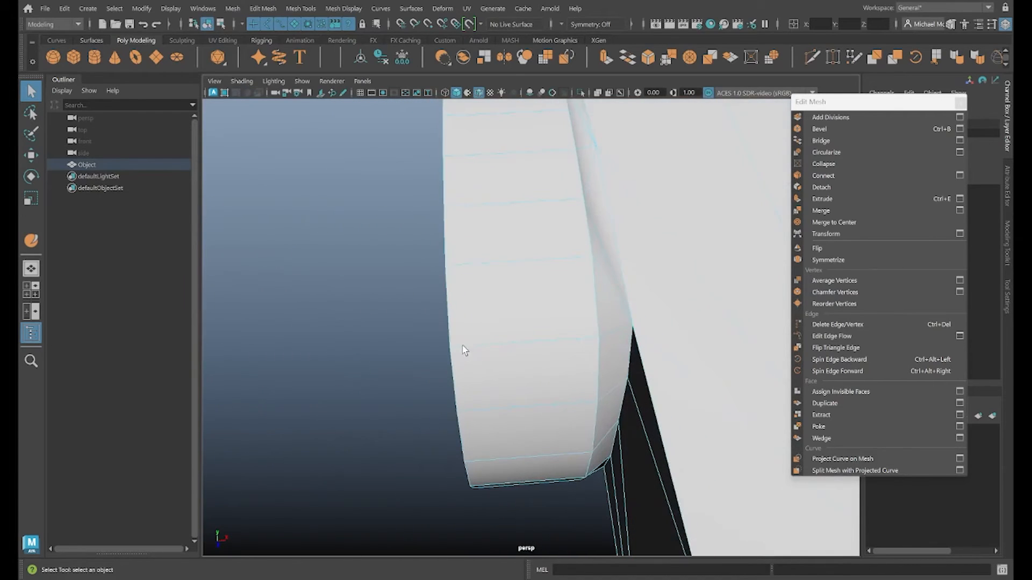
left_click_drag(461, 349, 637, 257)
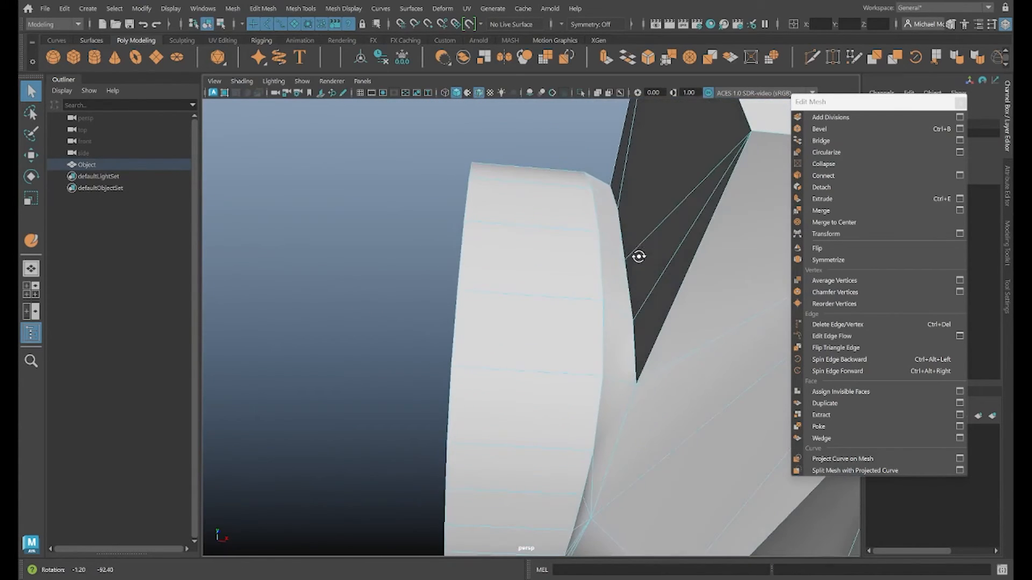
left_click_drag(638, 257, 657, 313)
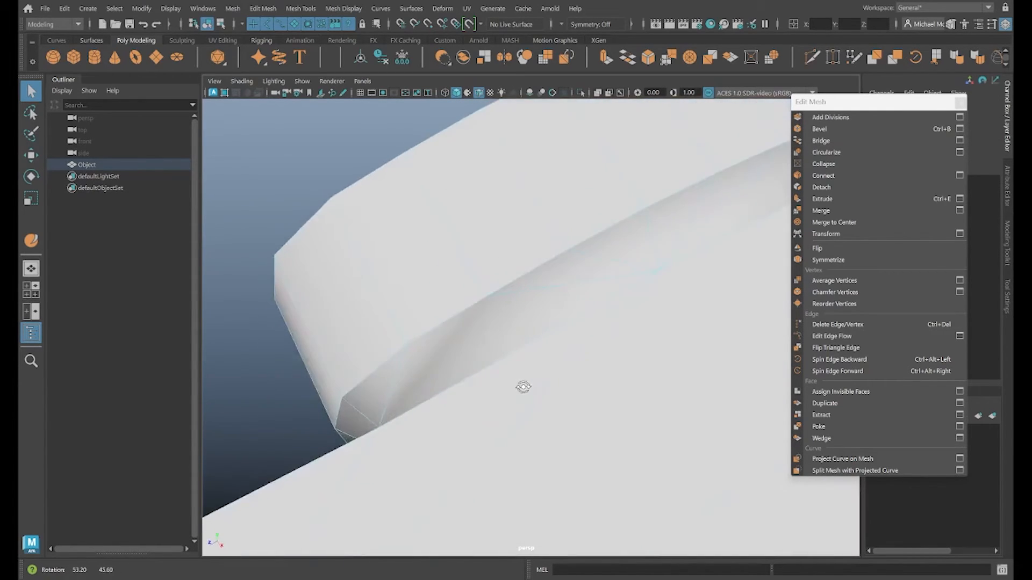
left_click_drag(522, 386, 439, 345)
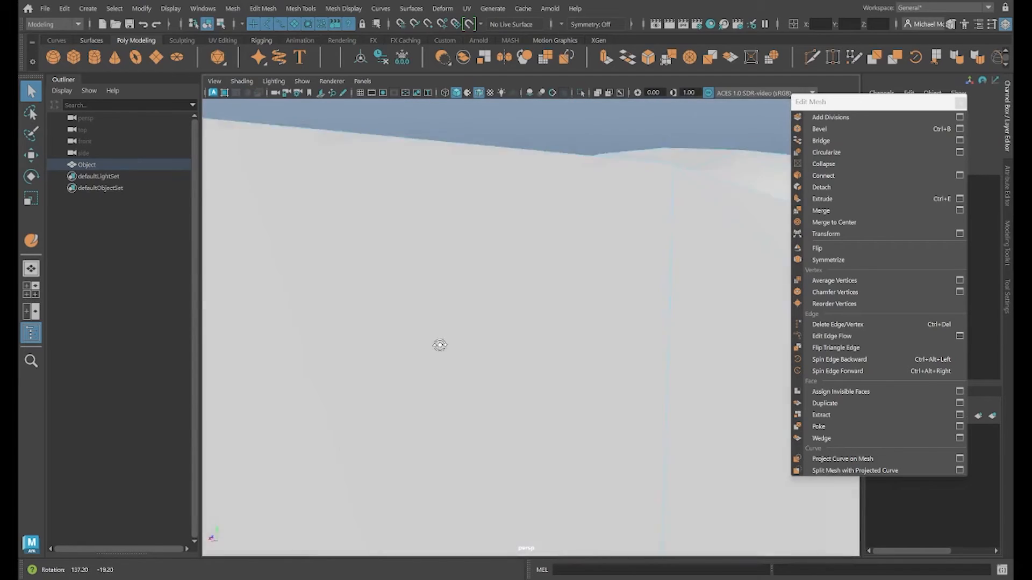
mouse_move(838, 359)
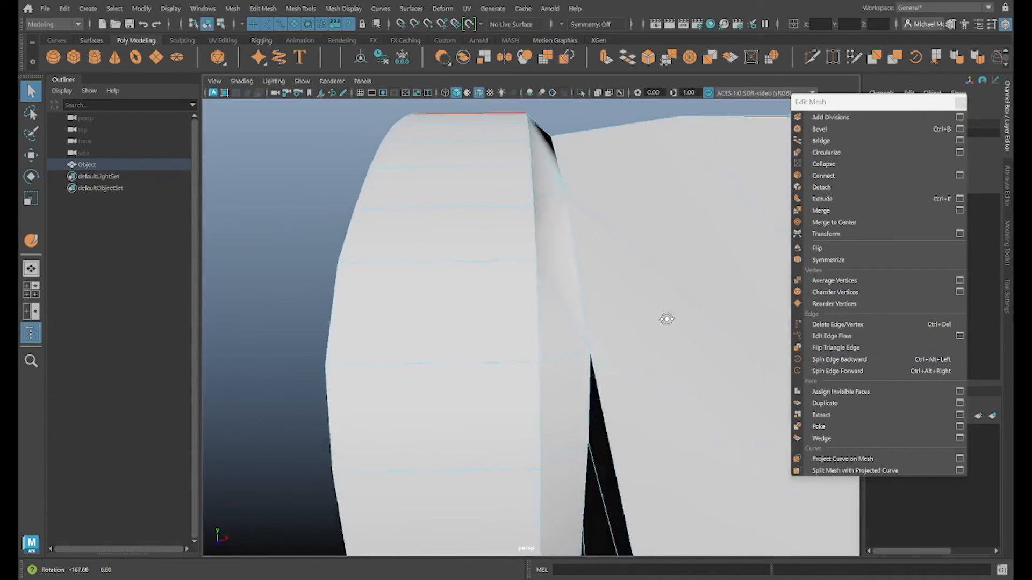
left_click_drag(667, 319, 602, 313)
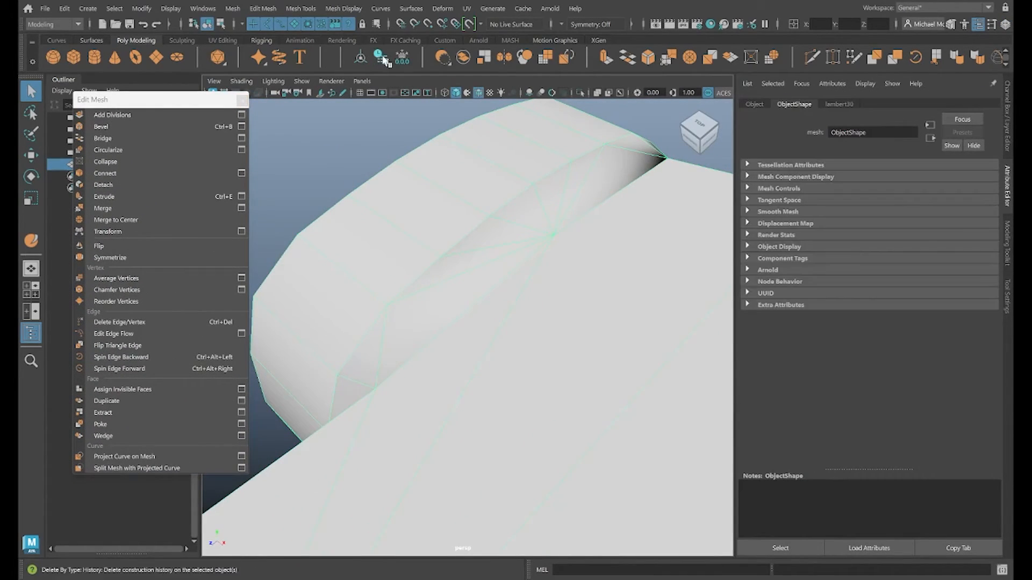
Turn on Wireframe on Shaded so edges show over the dark gray mesh.
left_click(838, 104)
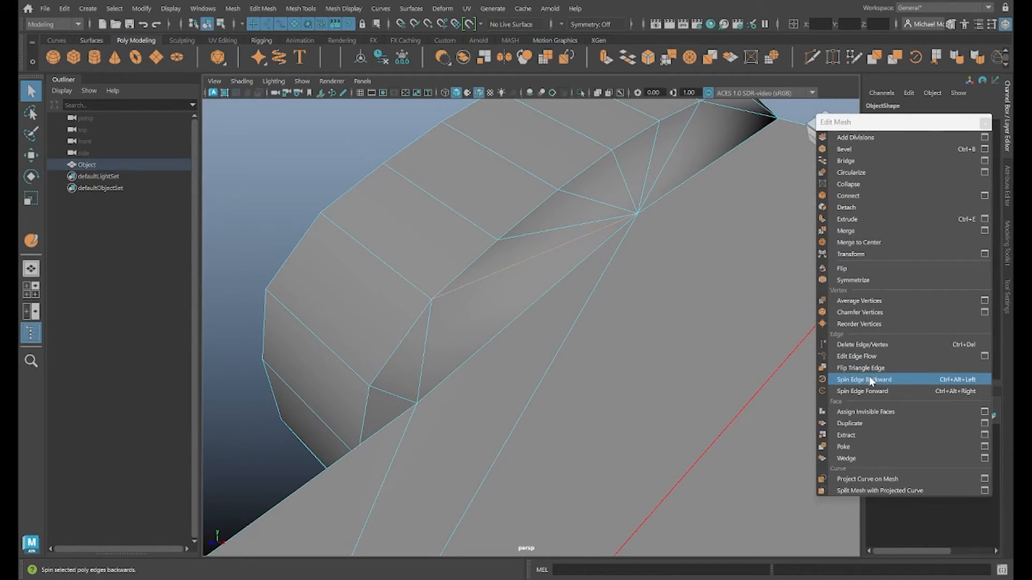
Spin the picked fan edge backward, inspect the curved-section dip, and select another fan edge.
left_click(862, 379)
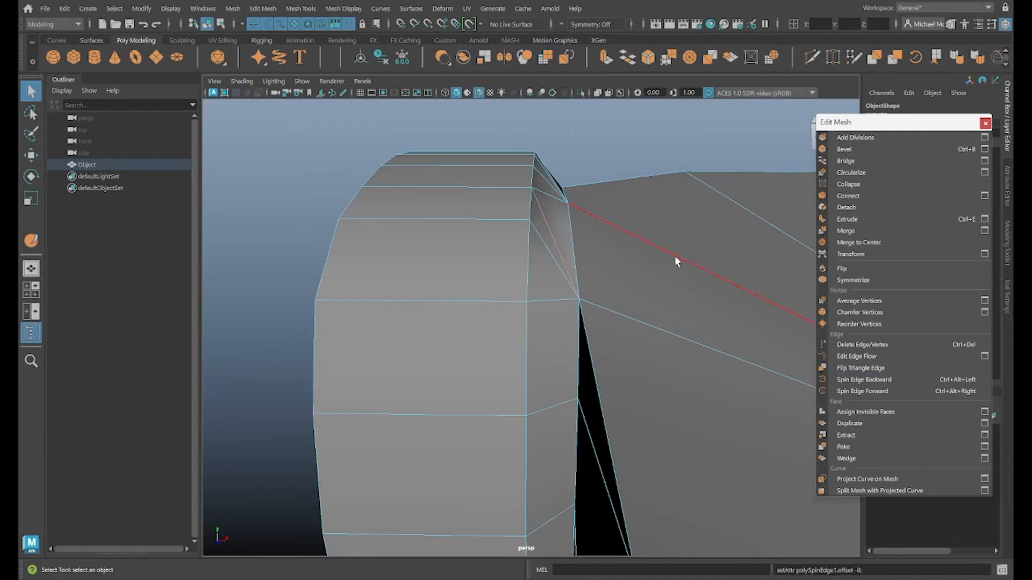
left_click_drag(678, 262, 644, 258)
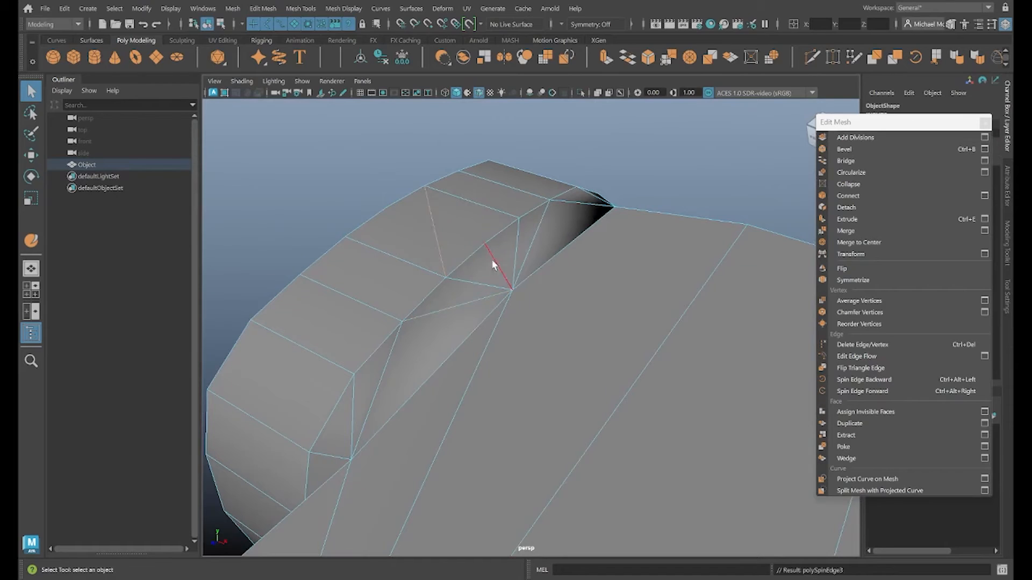
left_click(864, 380)
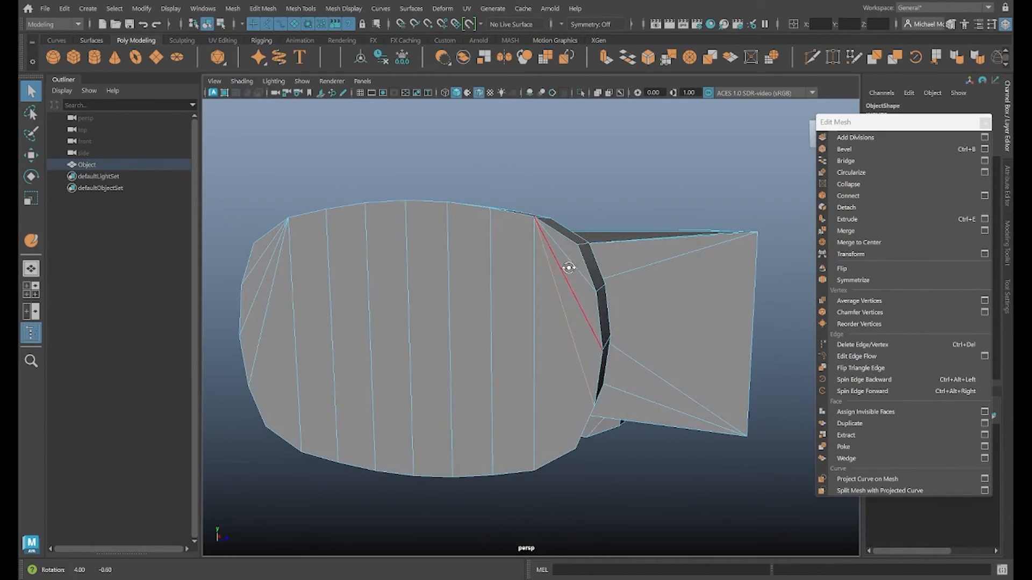
Spin two front-section edges backward and pick another edge on the rounded front face.
left_click(863, 380)
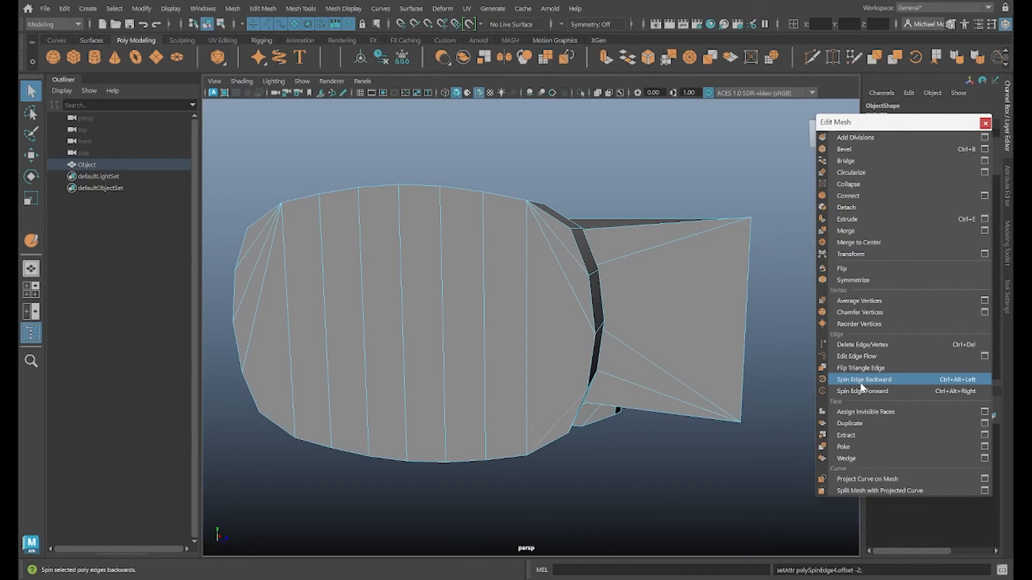
left_click(864, 378)
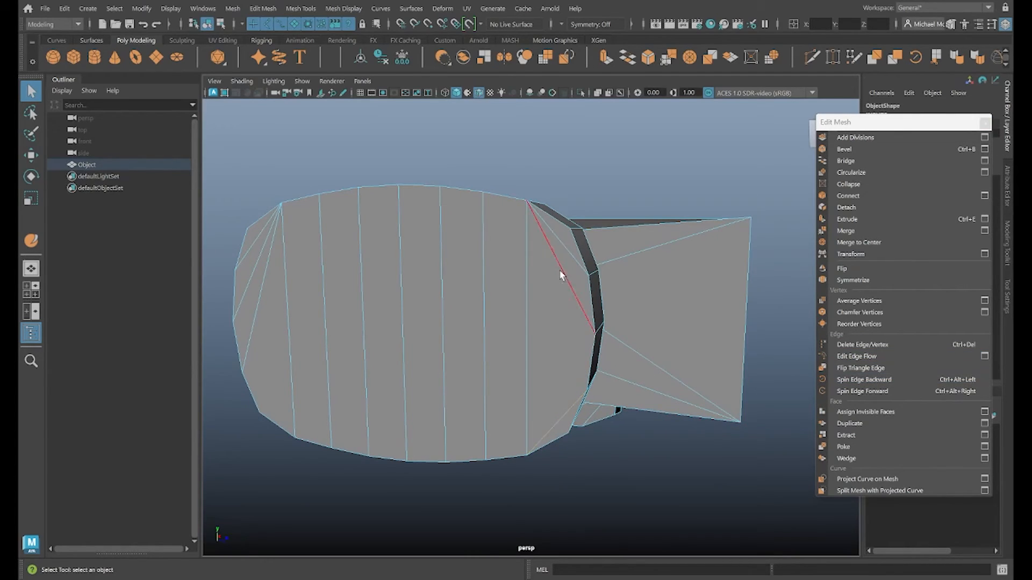
left_click(864, 379)
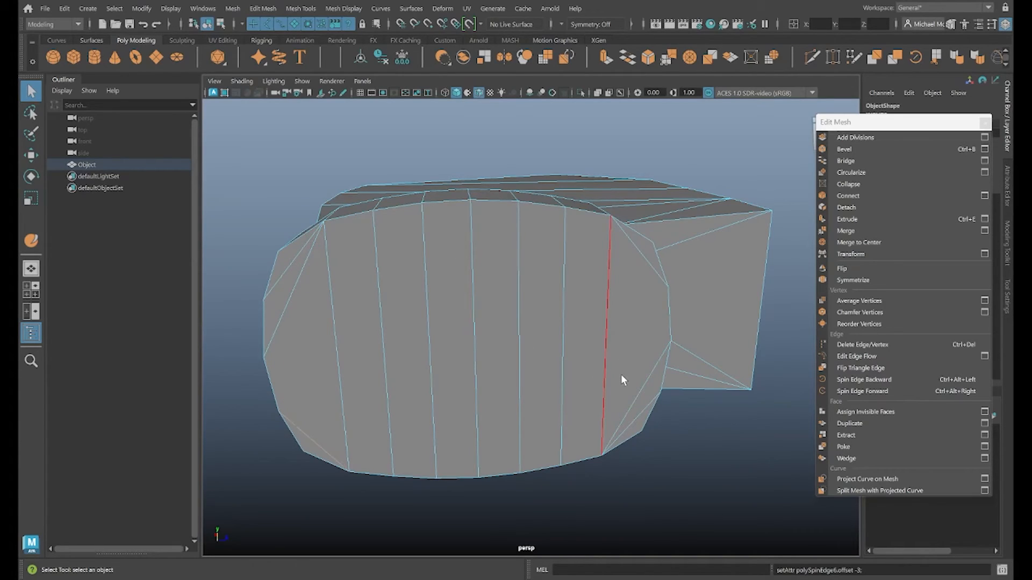
left_click(295, 328)
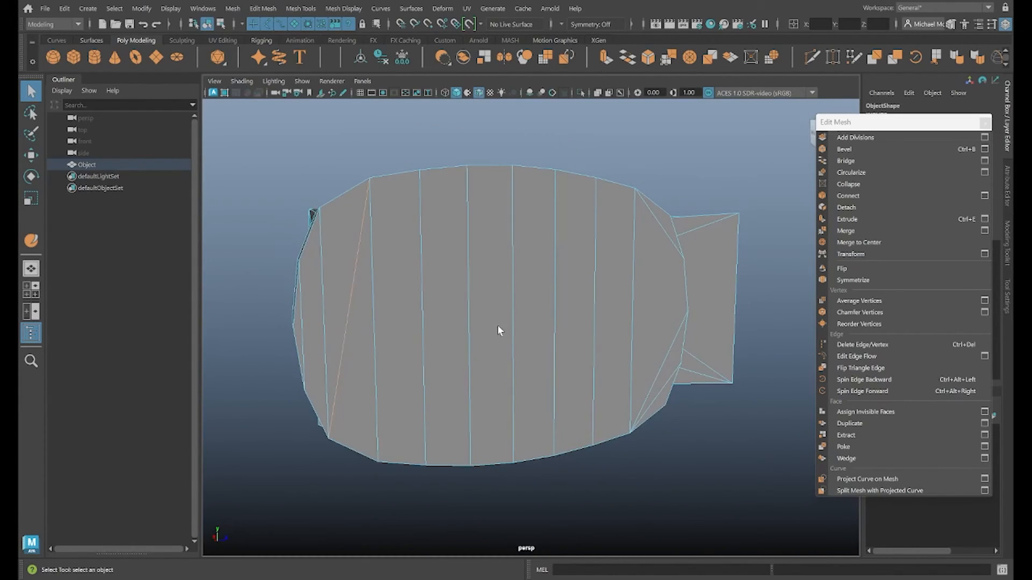
Orbit around the front section to check its triangles from the front and underside.
left_click_drag(496, 330, 426, 354)
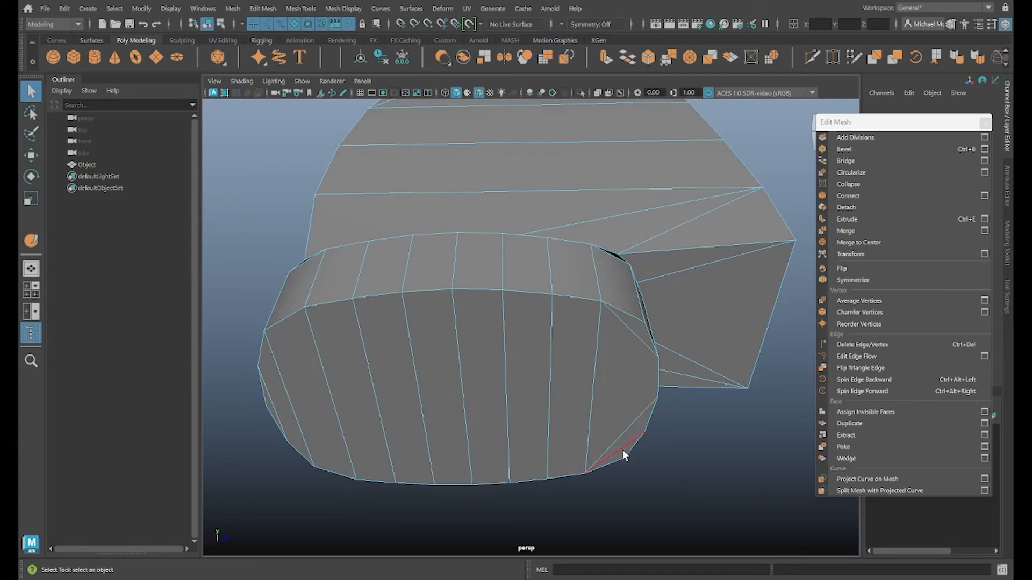
left_click_drag(625, 454, 556, 342)
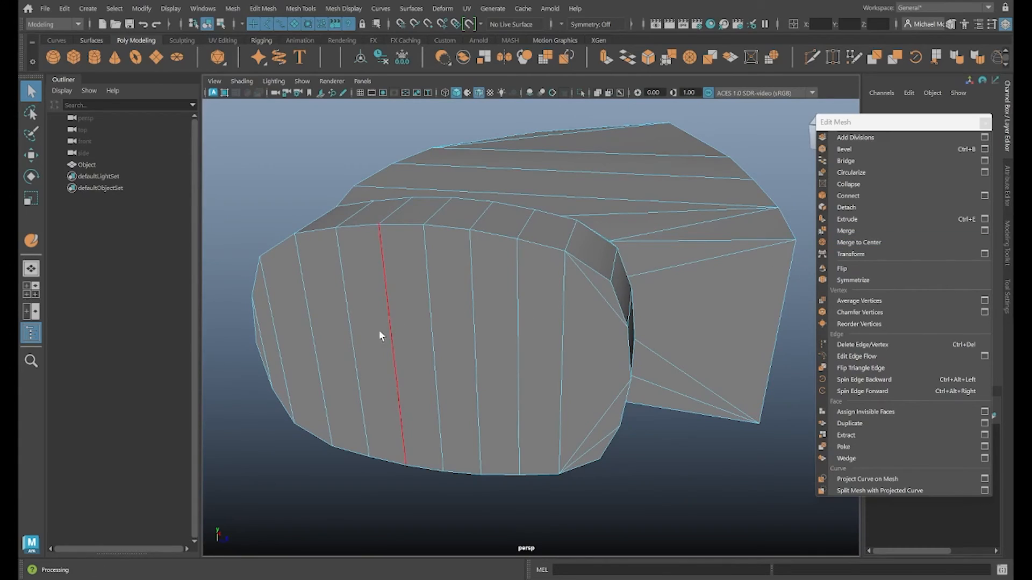
left_click_drag(378, 335, 635, 307)
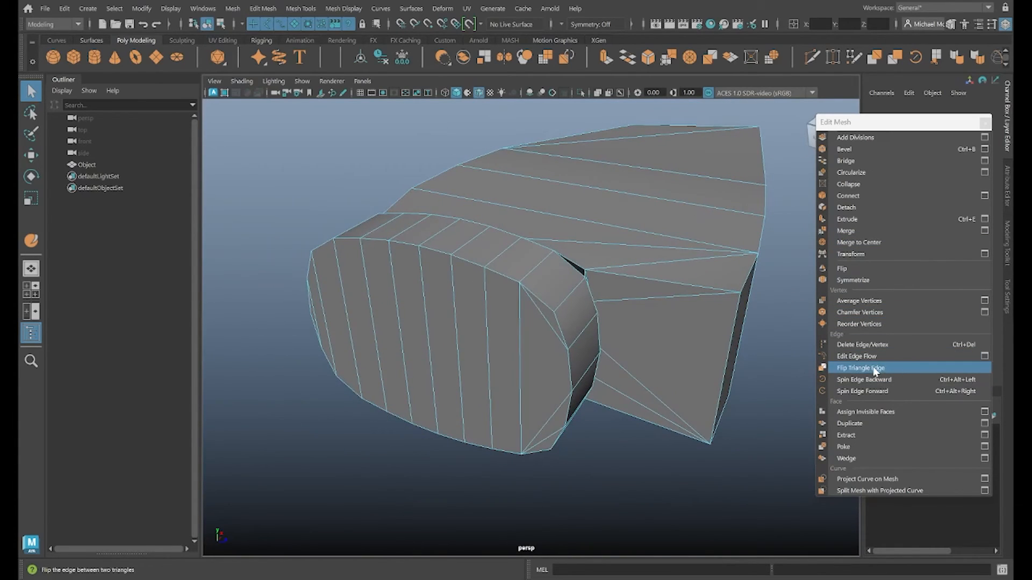
mouse_move(879, 391)
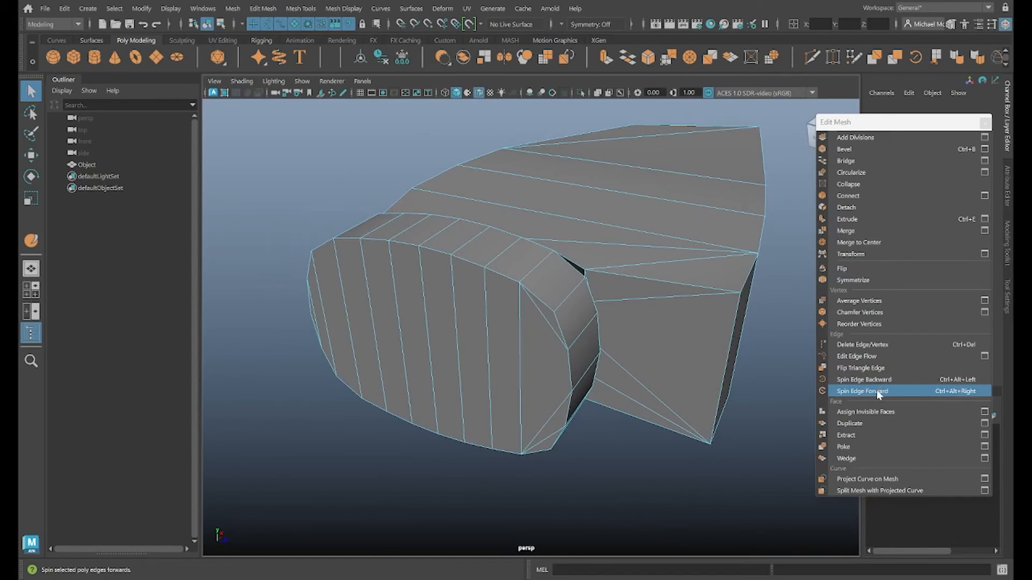
mouse_move(864, 380)
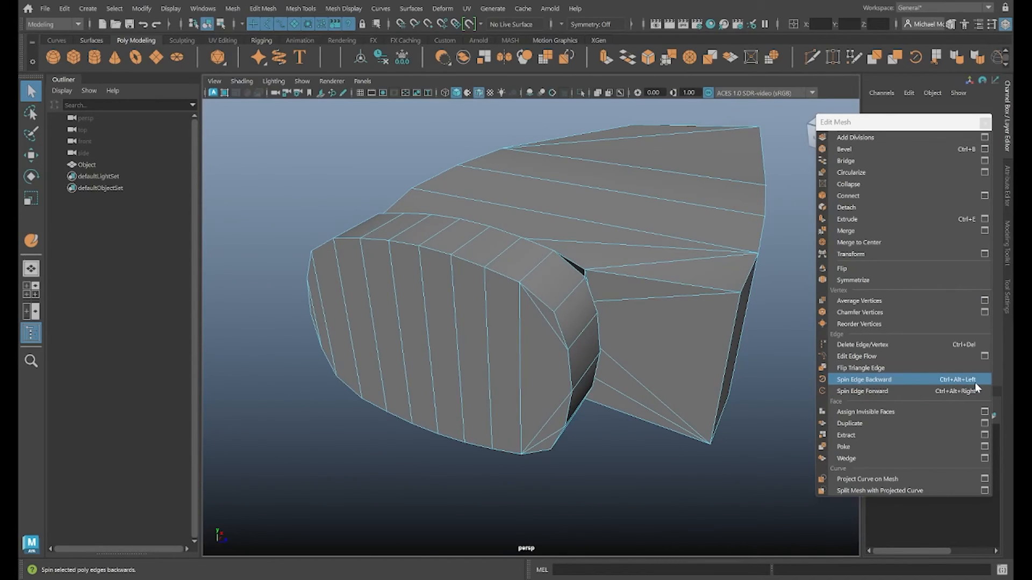
mouse_move(861, 390)
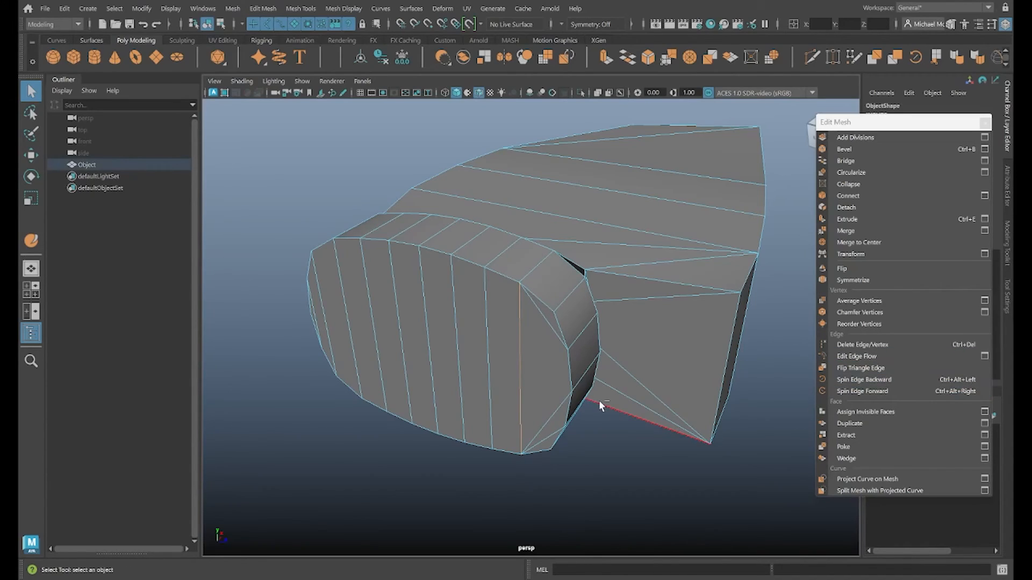
Pick the lower edge of the back section and view the slotted back end.
left_click(864, 380)
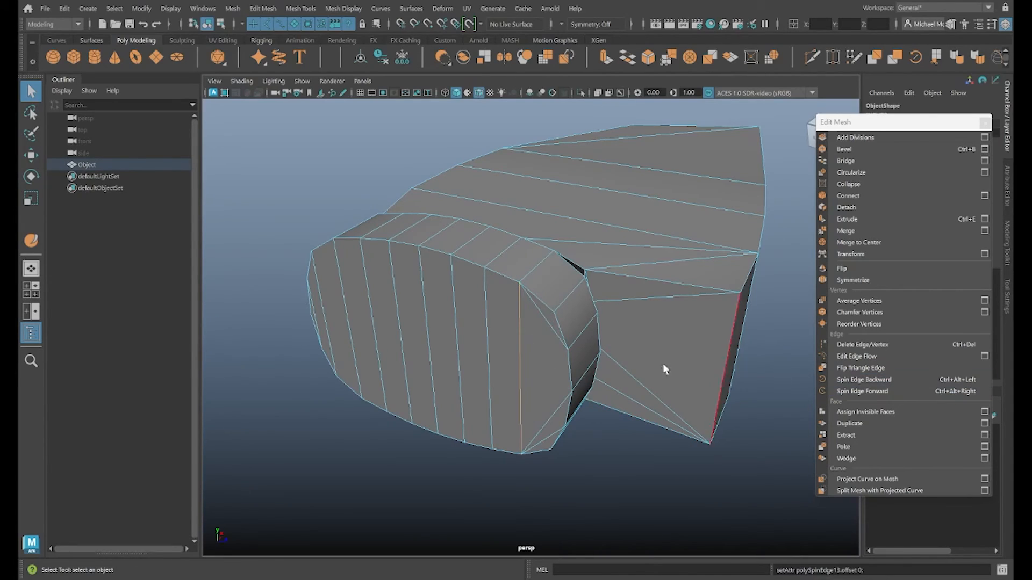
left_click_drag(665, 369, 457, 283)
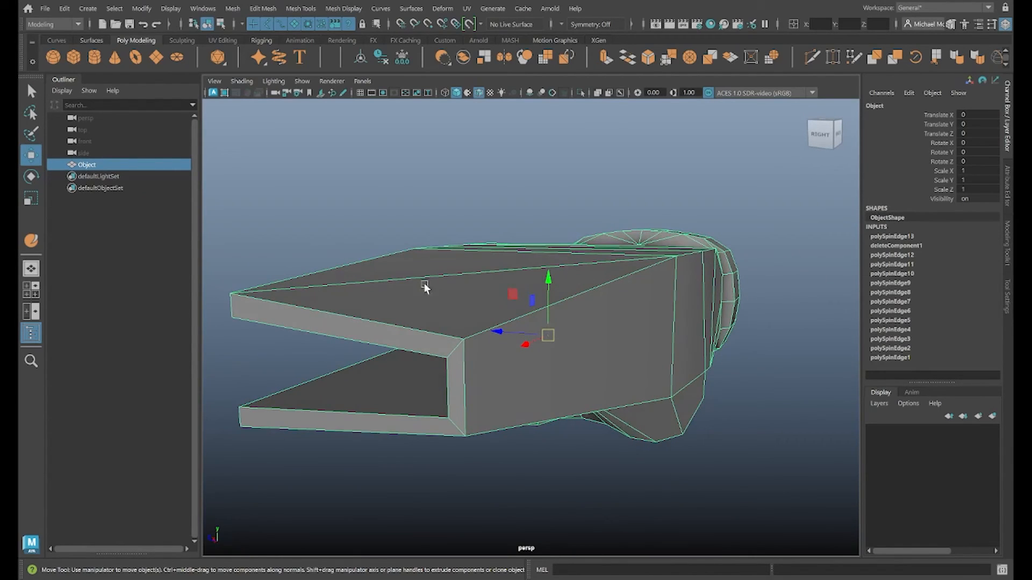
Switch to object mode and inspect the back section's top and slotted end up close.
left_click_drag(425, 287, 642, 319)
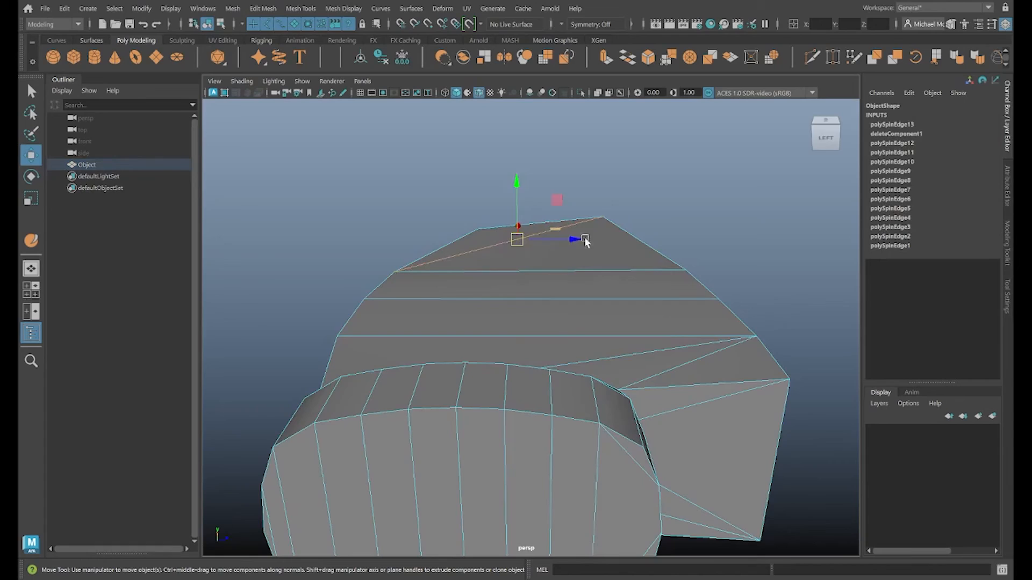
right_click(526, 263)
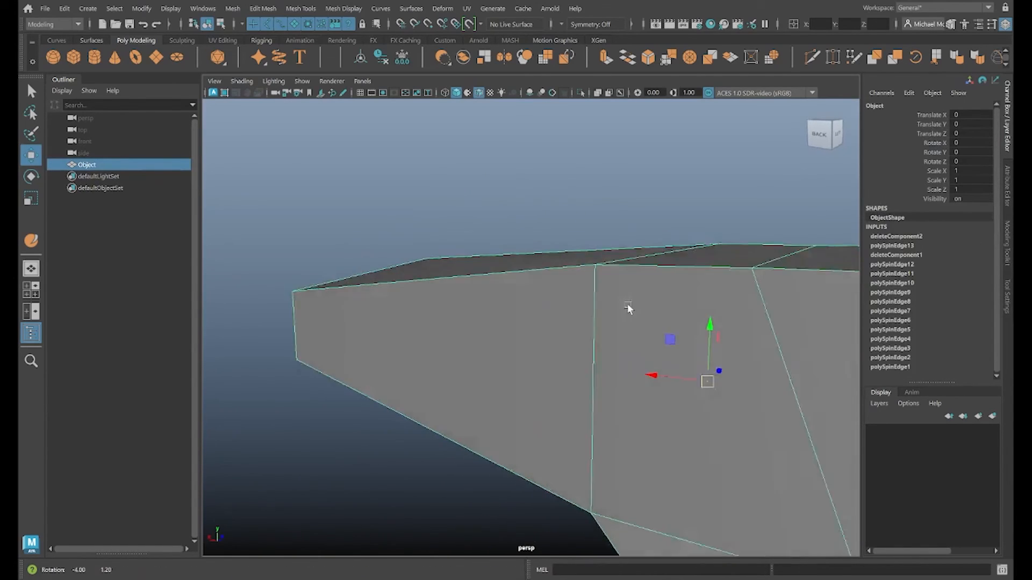
left_click_drag(625, 309, 503, 326)
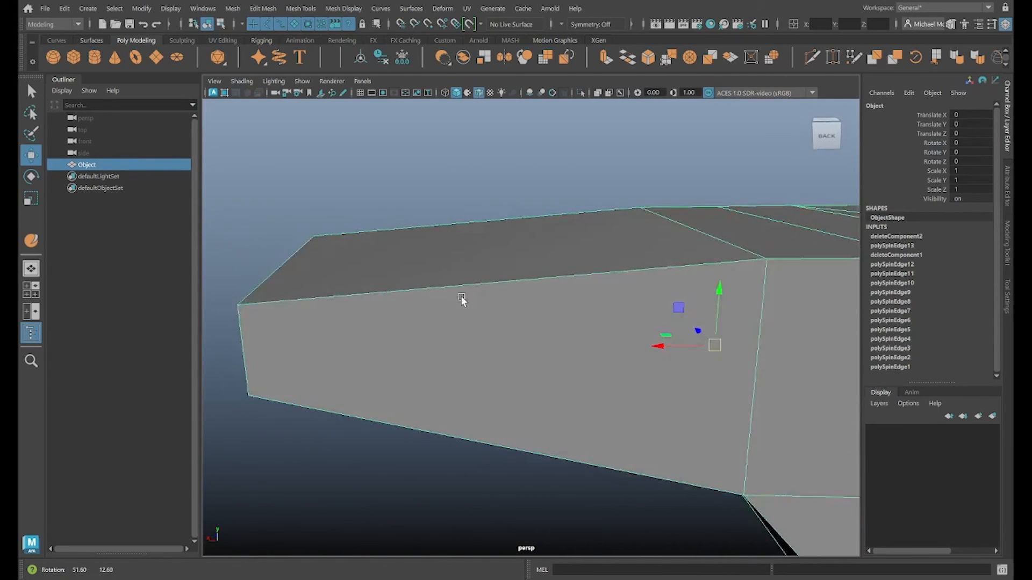
left_click_drag(460, 296, 407, 299)
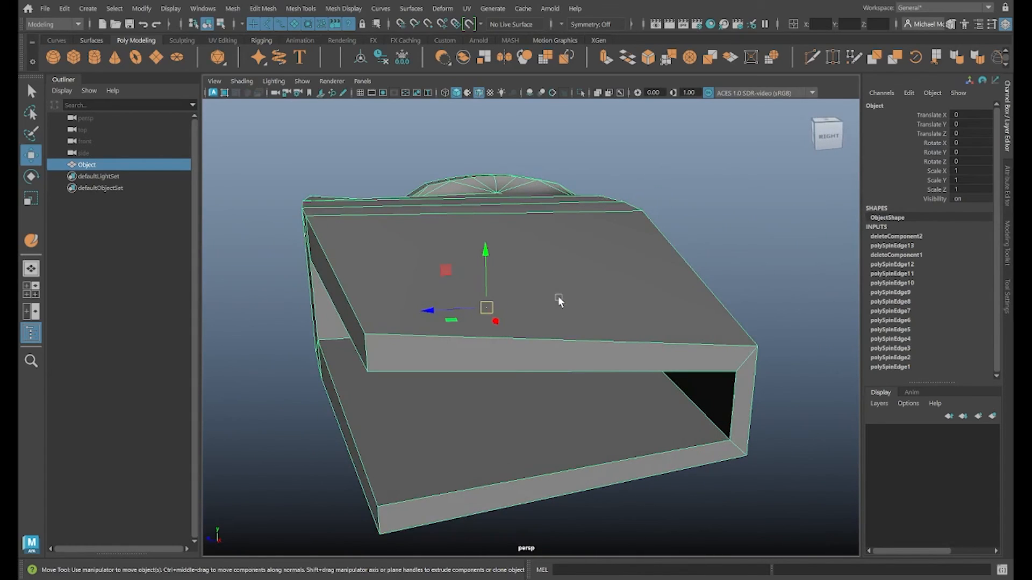
left_click_drag(559, 303, 599, 323)
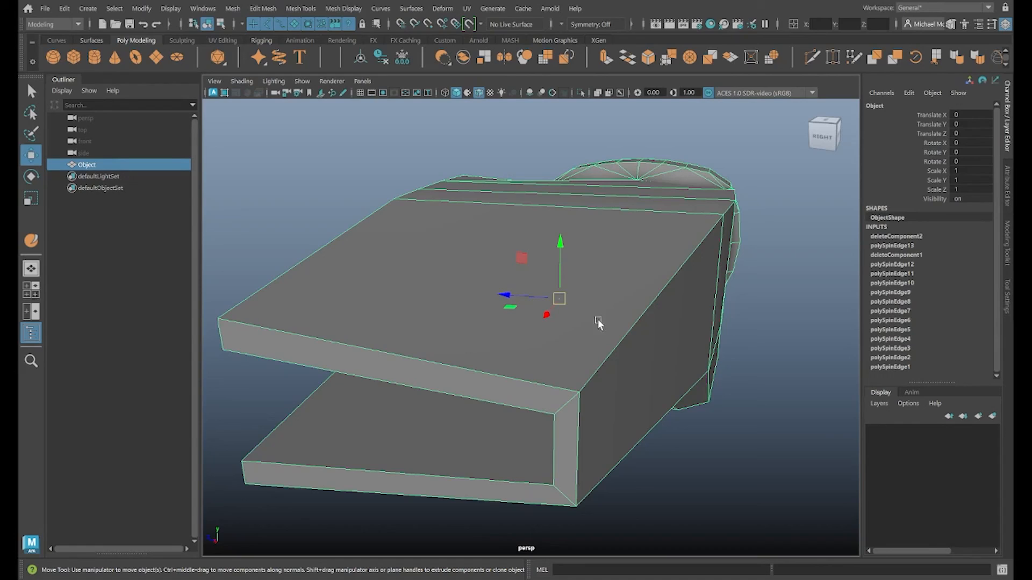
mouse_move(581, 325)
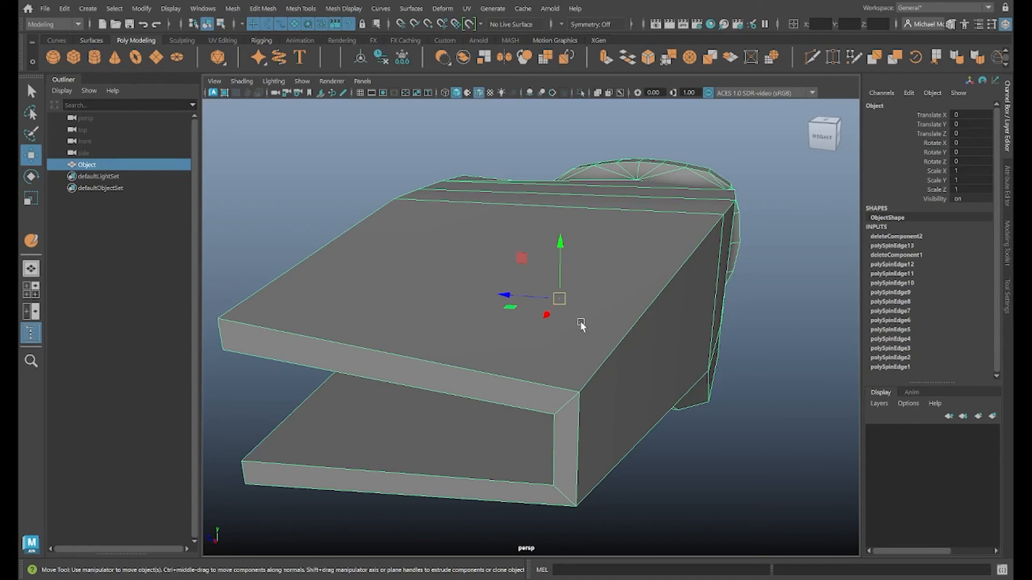
left_click_drag(579, 325, 589, 295)
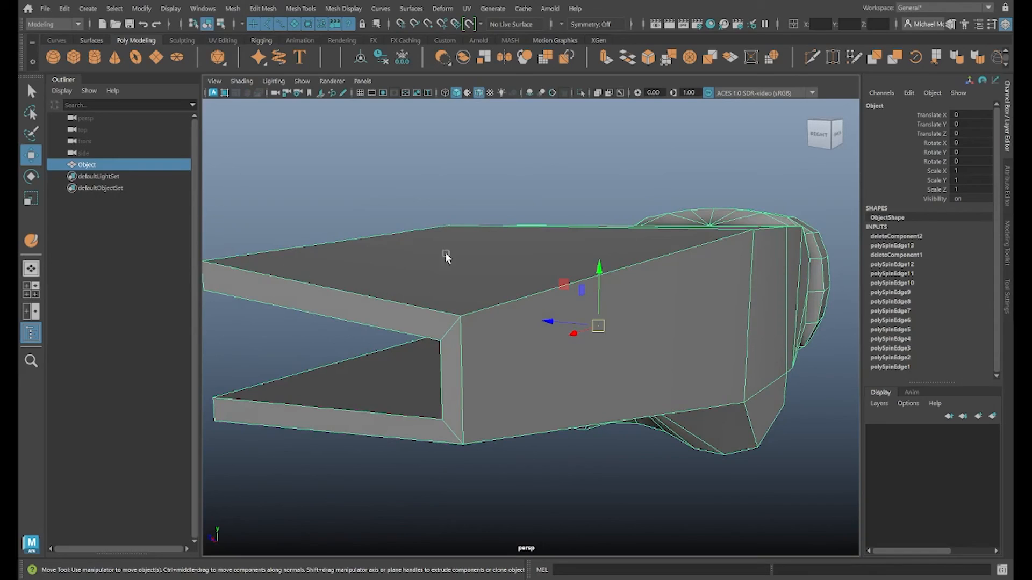
mouse_move(638, 247)
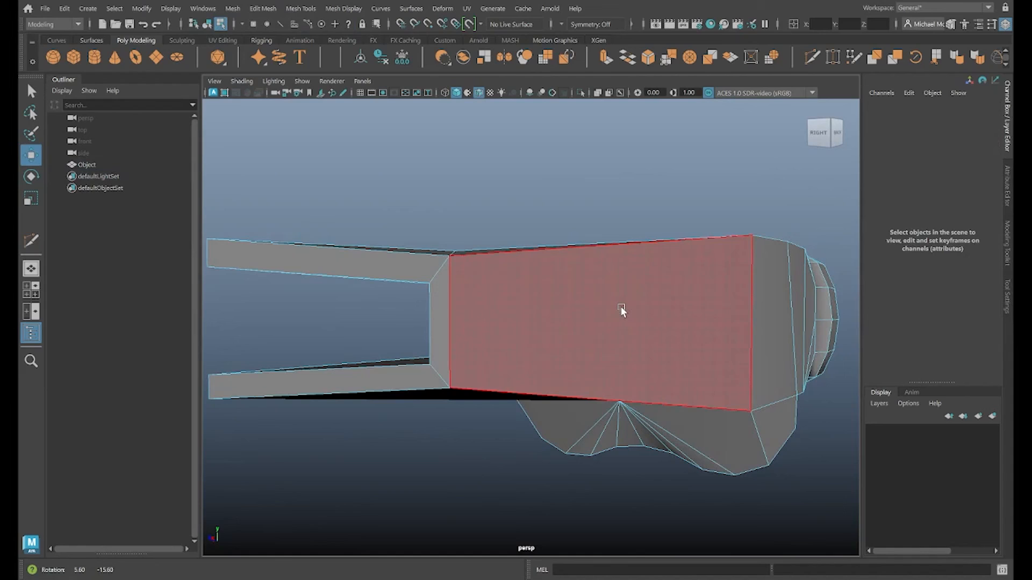
left_click_drag(625, 309, 698, 279)
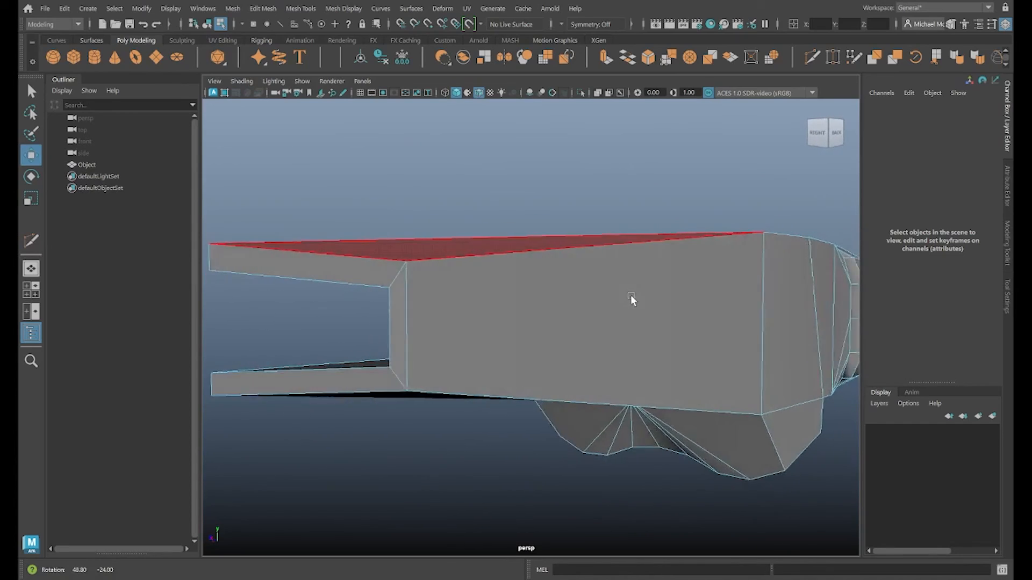
left_click_drag(632, 300, 348, 269)
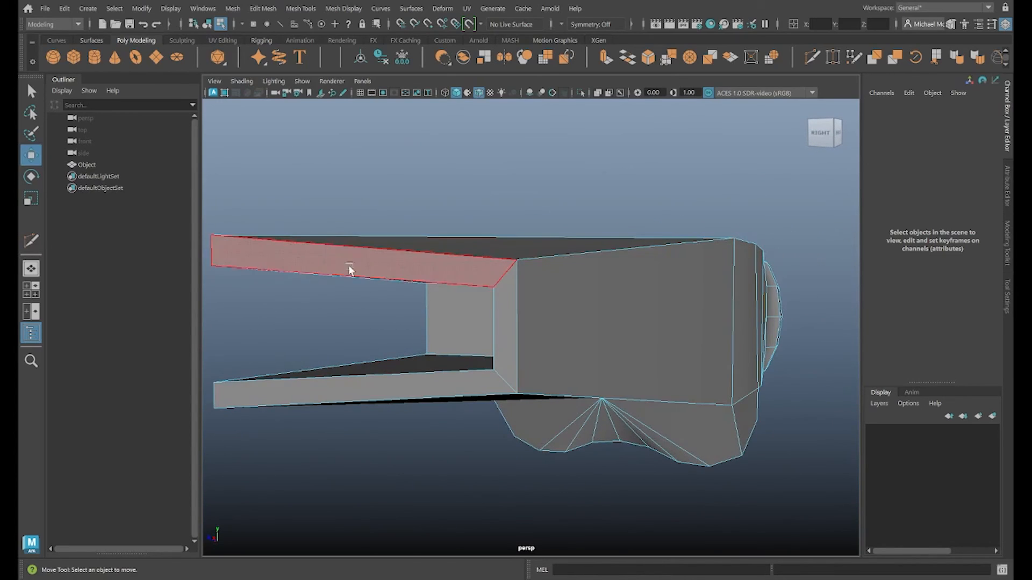
left_click(588, 295)
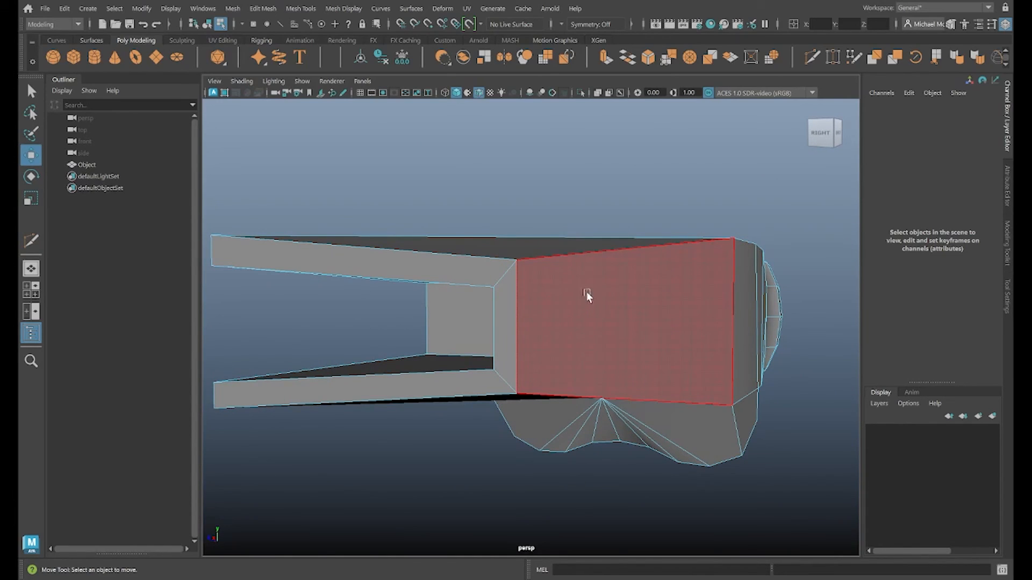
mouse_move(582, 305)
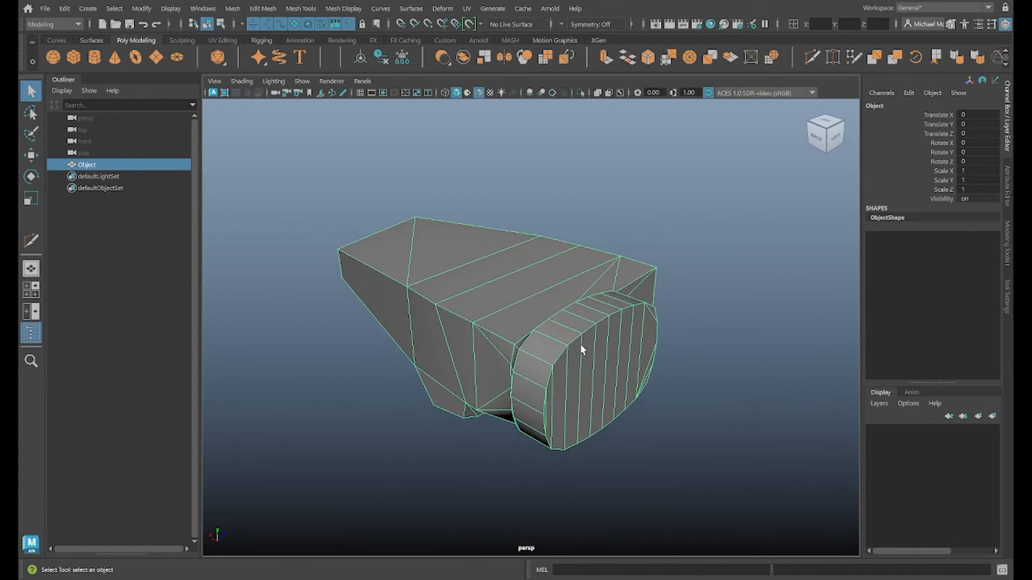
left_click_drag(579, 349, 628, 352)
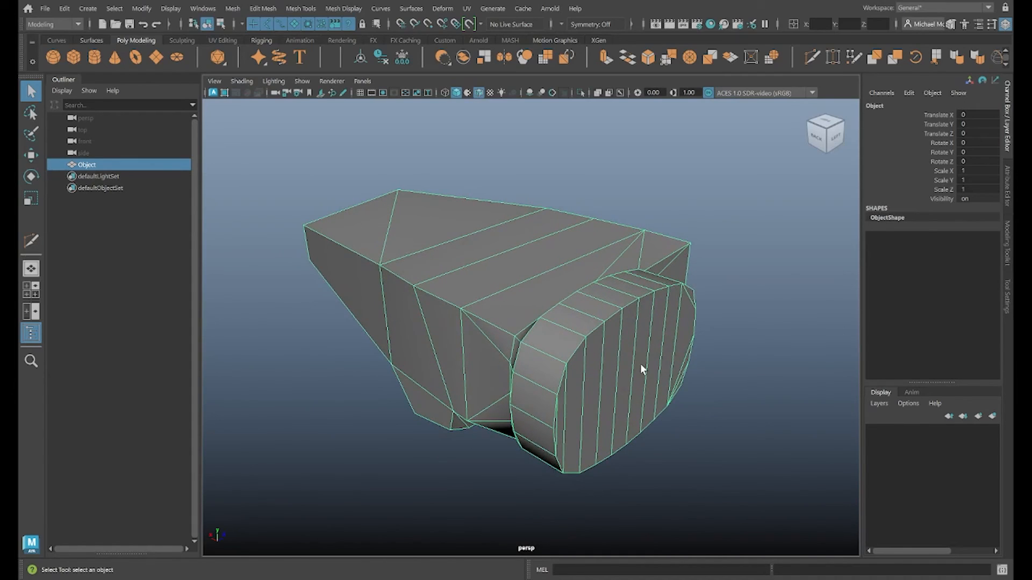
mouse_move(636, 353)
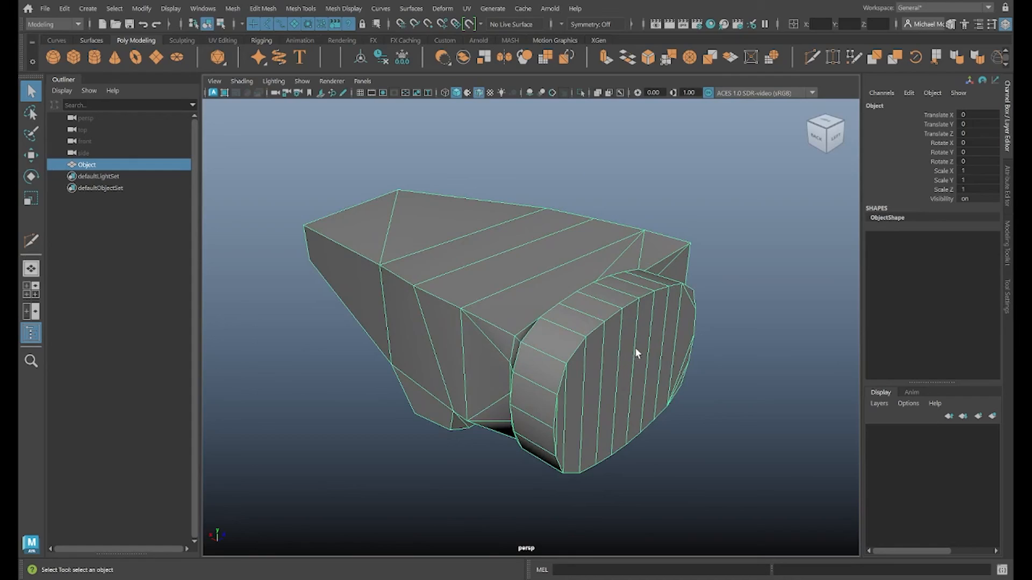